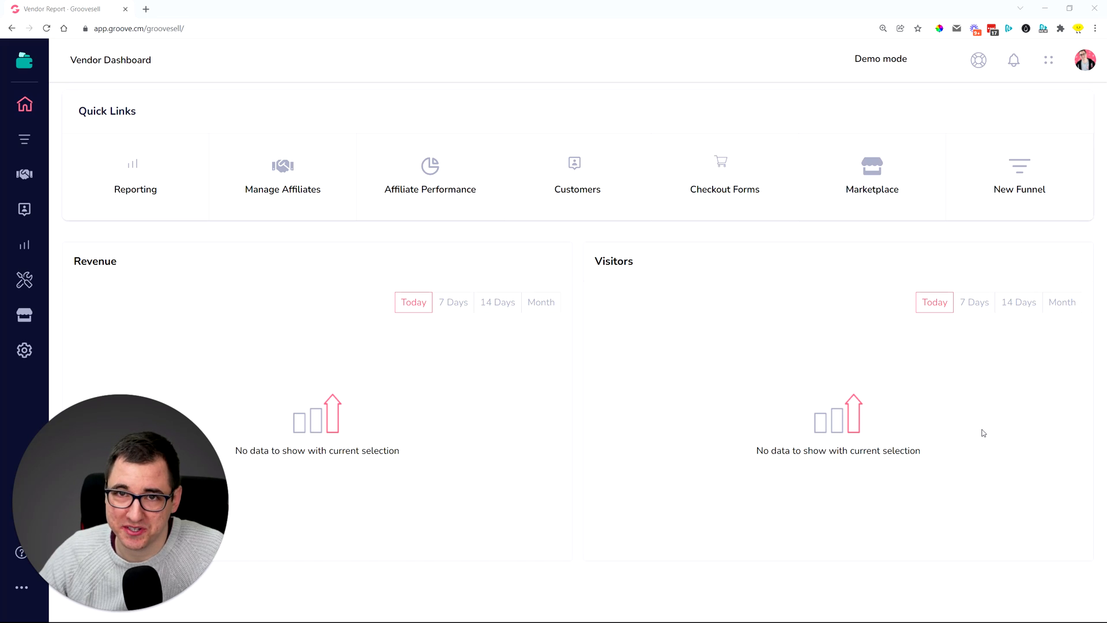
{"action": "mouse_move", "coordinate": [987, 431]}
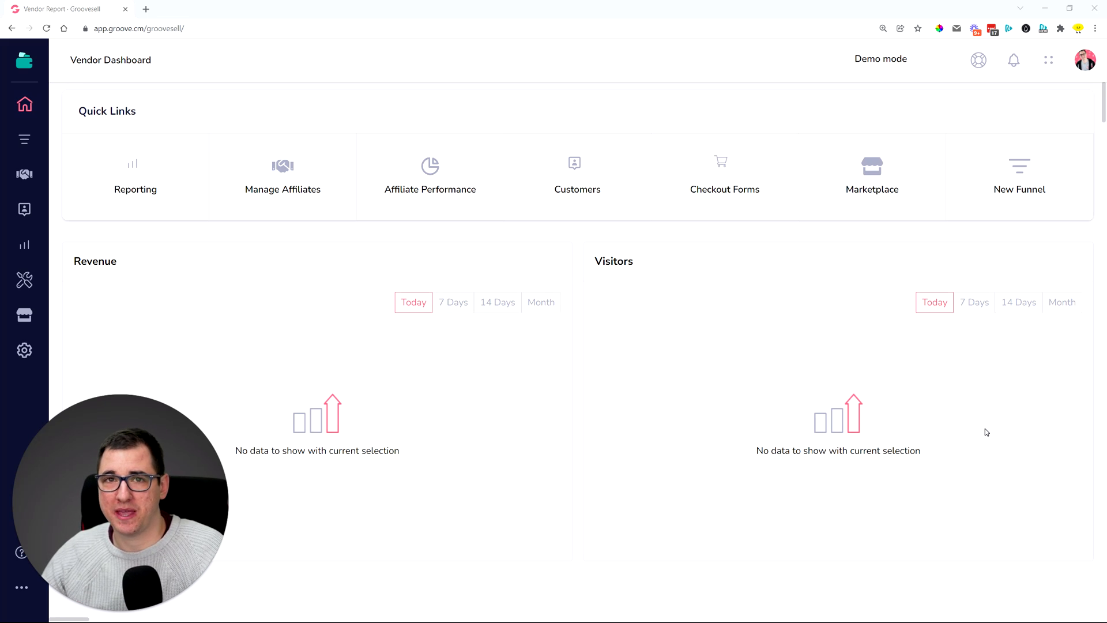
{"action": "mouse_move", "coordinate": [834, 348]}
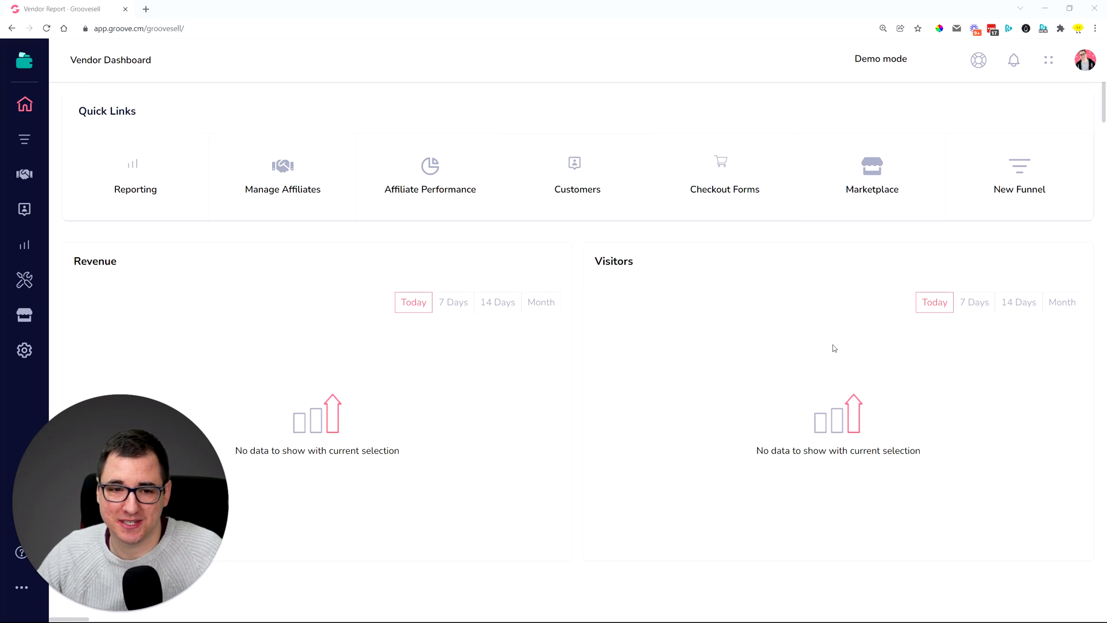
{"action": "mouse_move", "coordinate": [24, 350]}
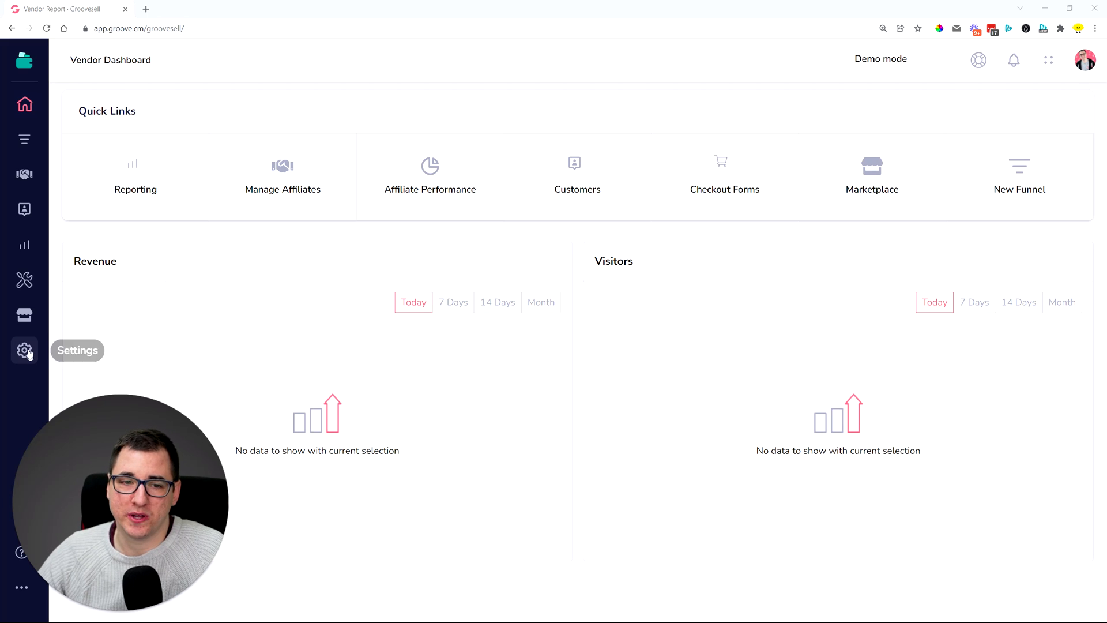
- Browse the list of addable payment gateways in vendor settings and close it without adding one
{"action": "left_click", "coordinate": [24, 351]}
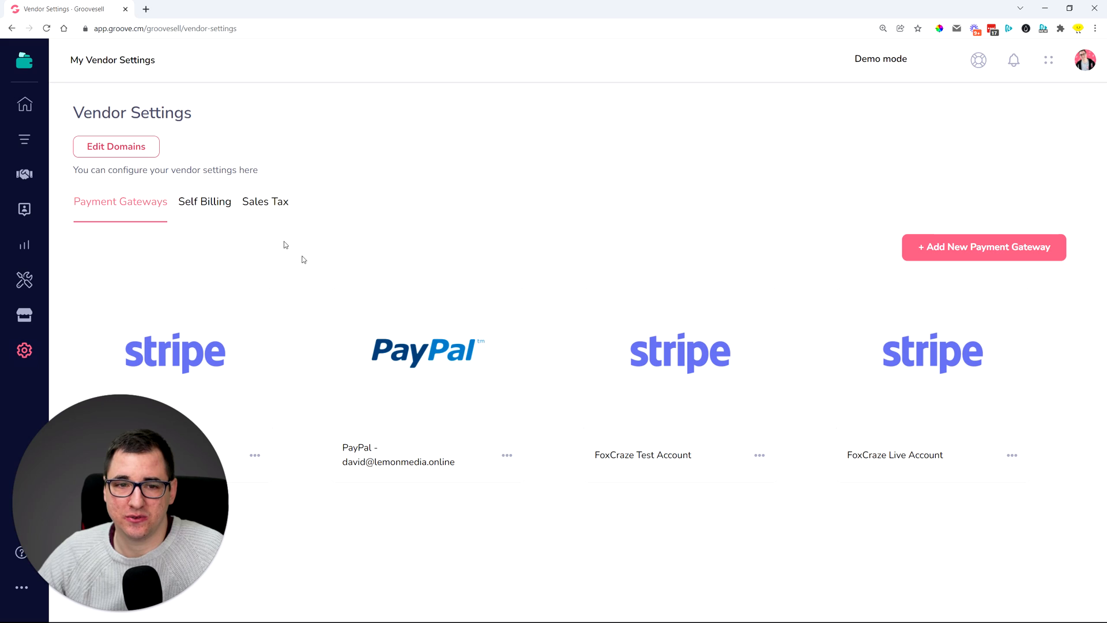
{"action": "mouse_move", "coordinate": [925, 252]}
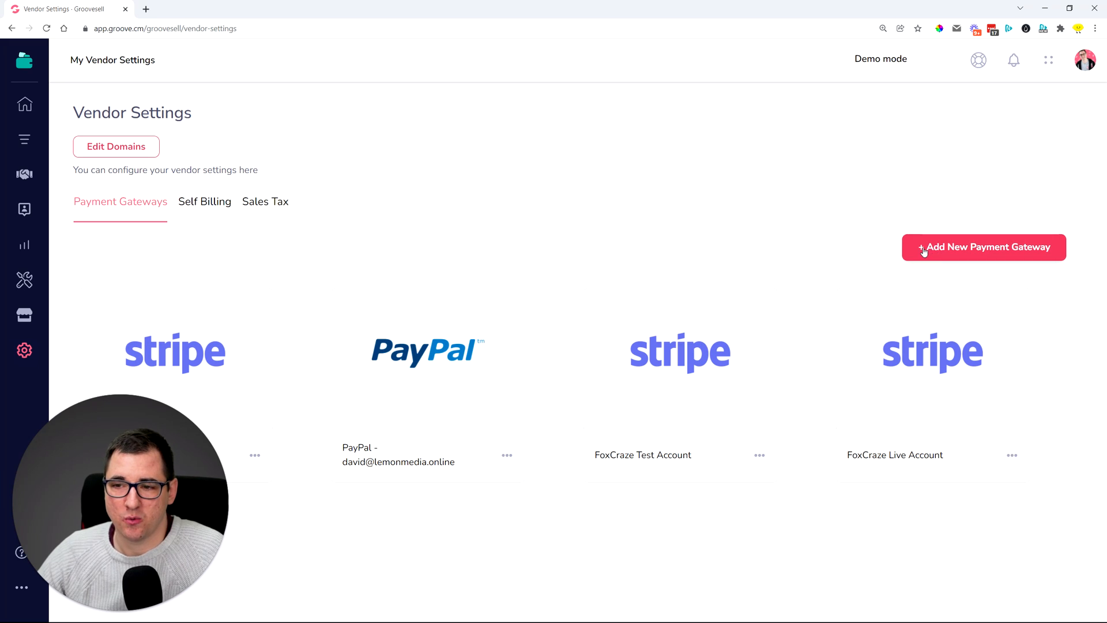
{"action": "left_click", "coordinate": [983, 247]}
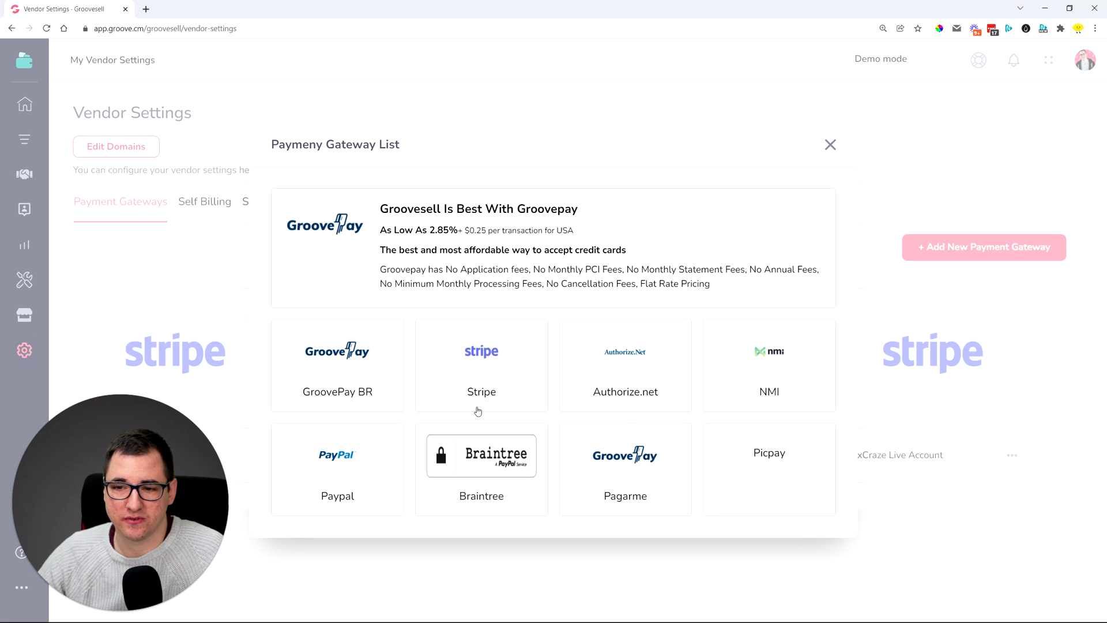
{"action": "left_click", "coordinate": [831, 145]}
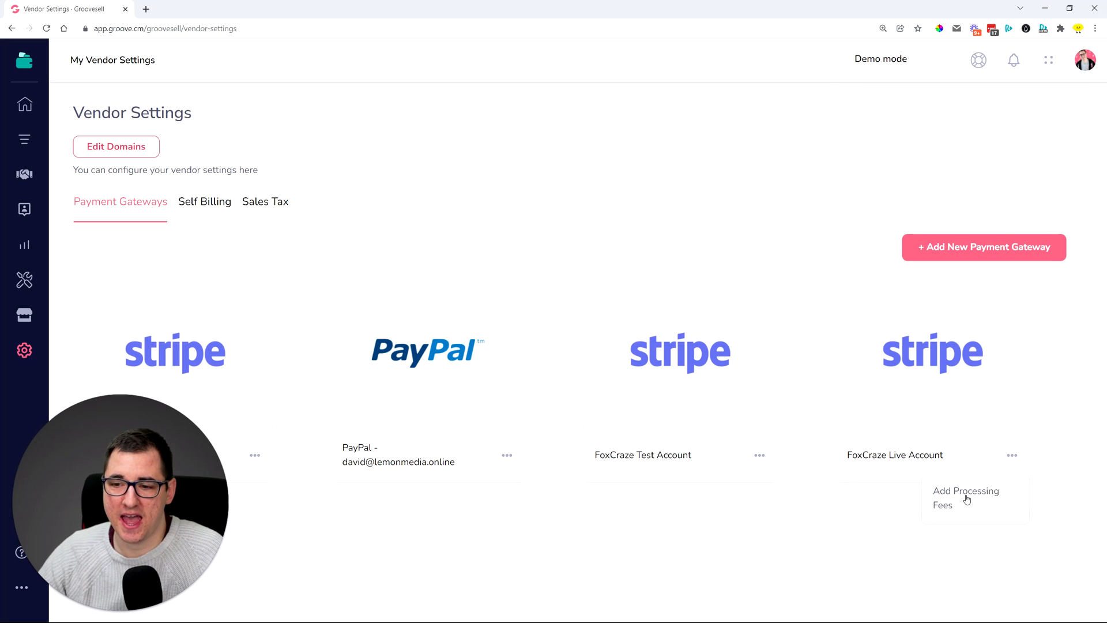
- Choose Add Processing Fees from the FoxCraze Live Account gateway's menu
{"action": "left_click", "coordinate": [966, 497]}
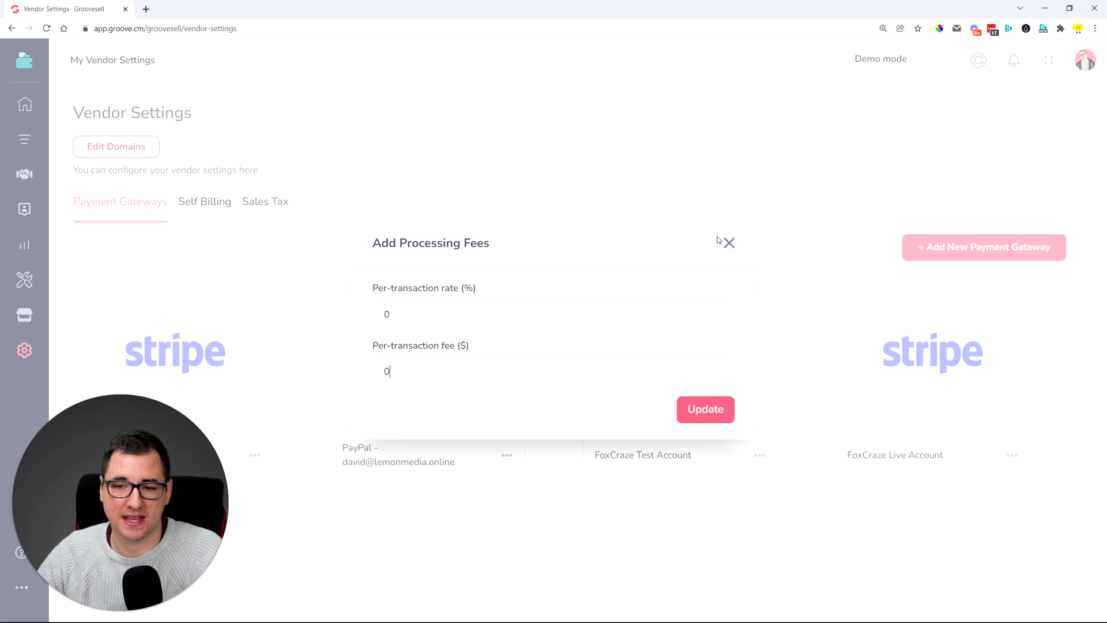
{"action": "mouse_move", "coordinate": [729, 245]}
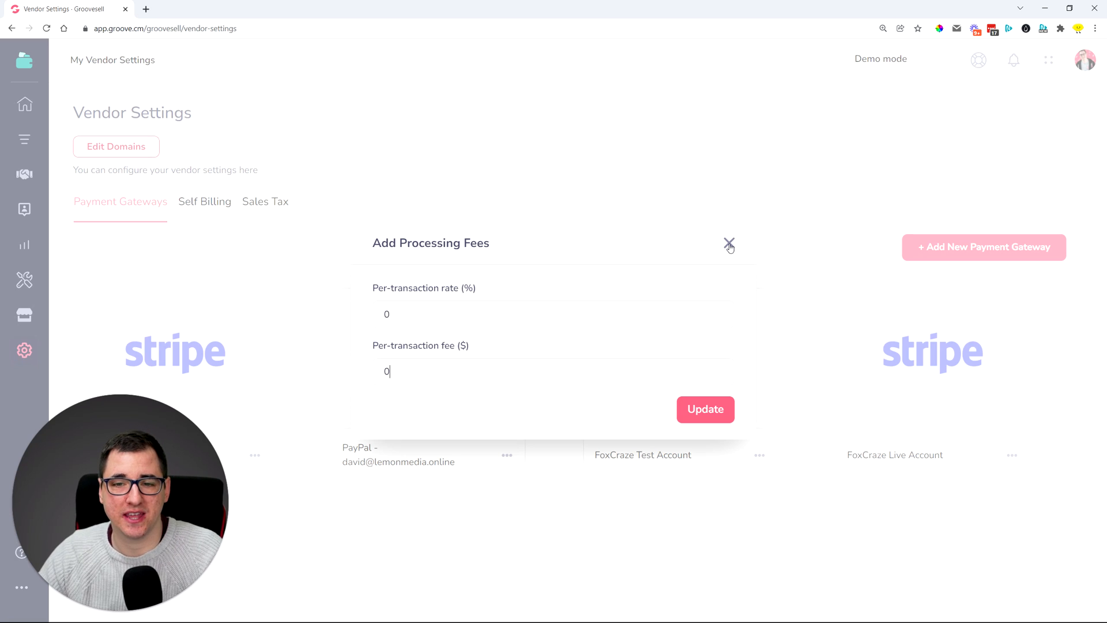
{"action": "mouse_move", "coordinate": [631, 267]}
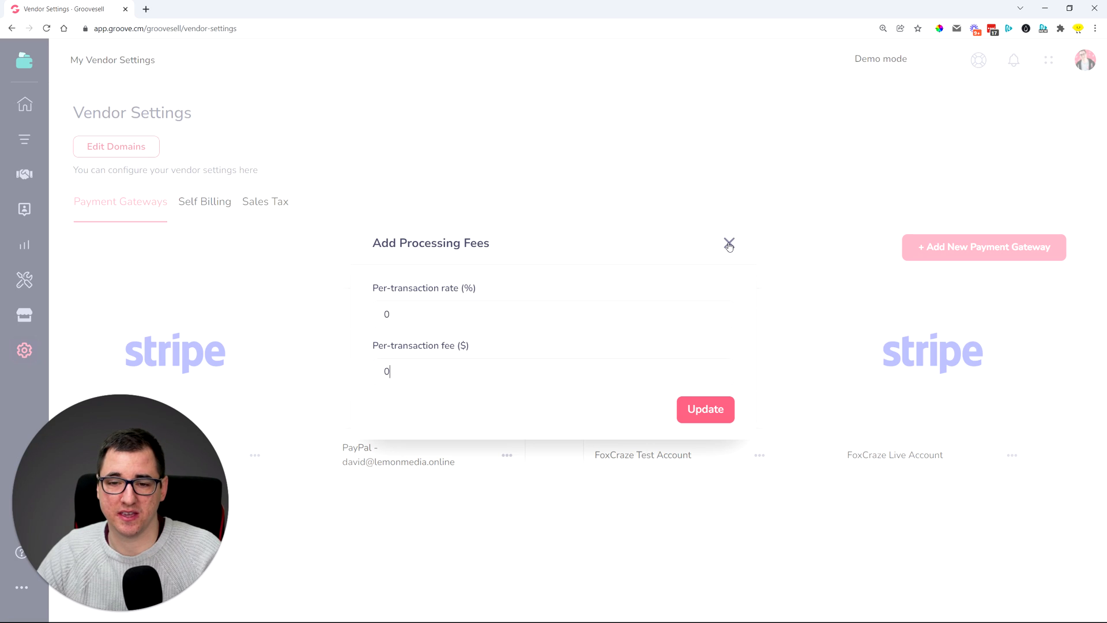
{"action": "mouse_move", "coordinate": [482, 357]}
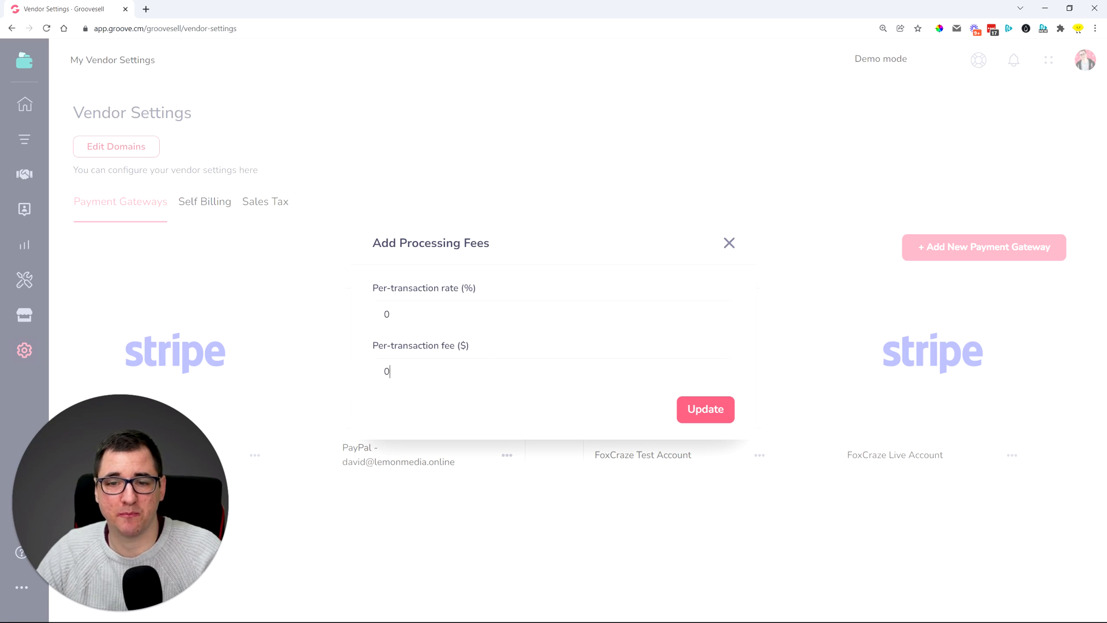
- Close the fees form and edit LemonAid Book from Product Funnels, landing on step 9 Affiliates
{"action": "left_click", "coordinate": [729, 243]}
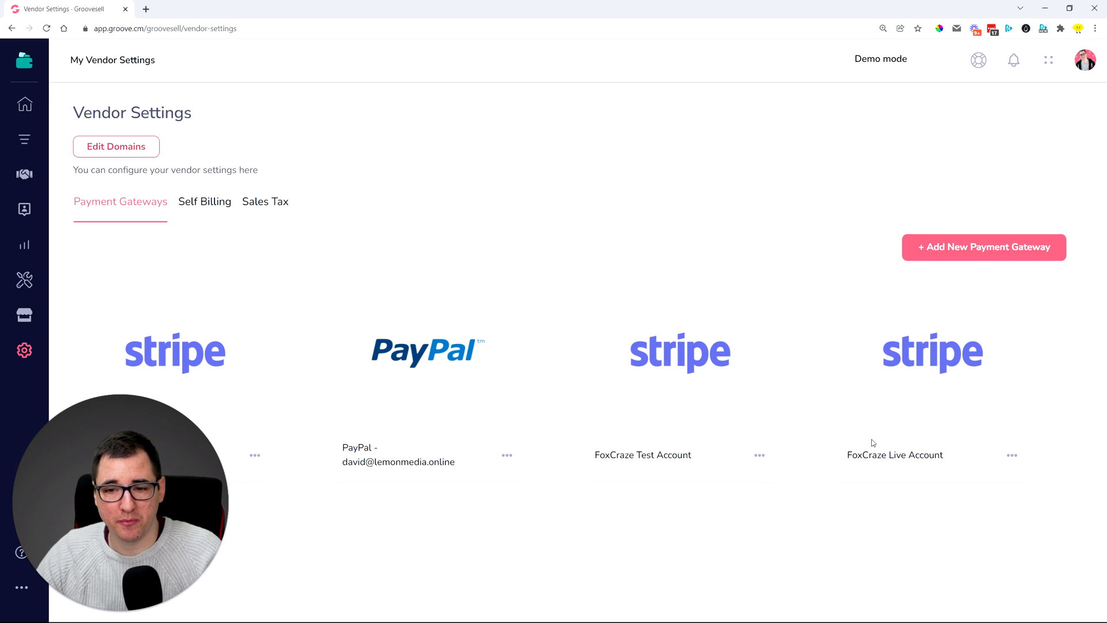
{"action": "mouse_move", "coordinate": [23, 139]}
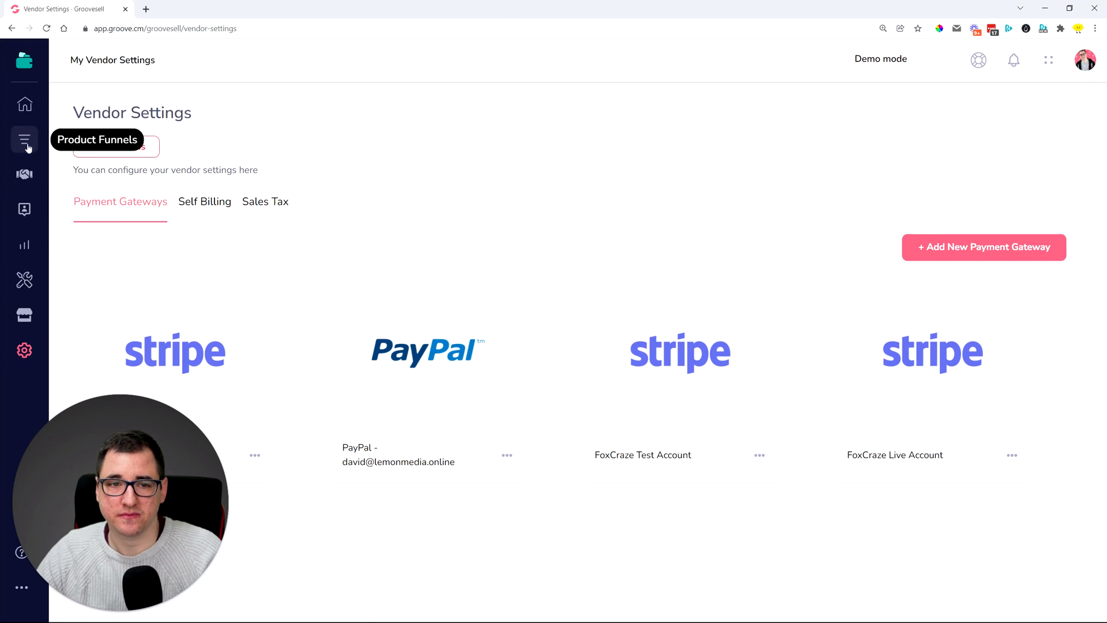
{"action": "left_click", "coordinate": [23, 137]}
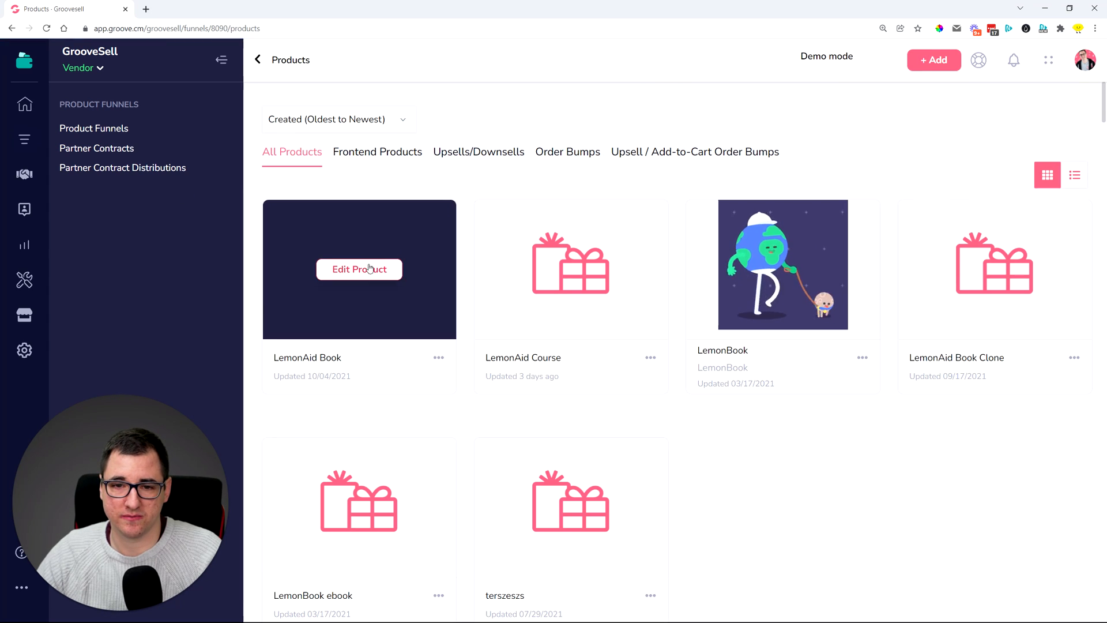
{"action": "left_click", "coordinate": [360, 270]}
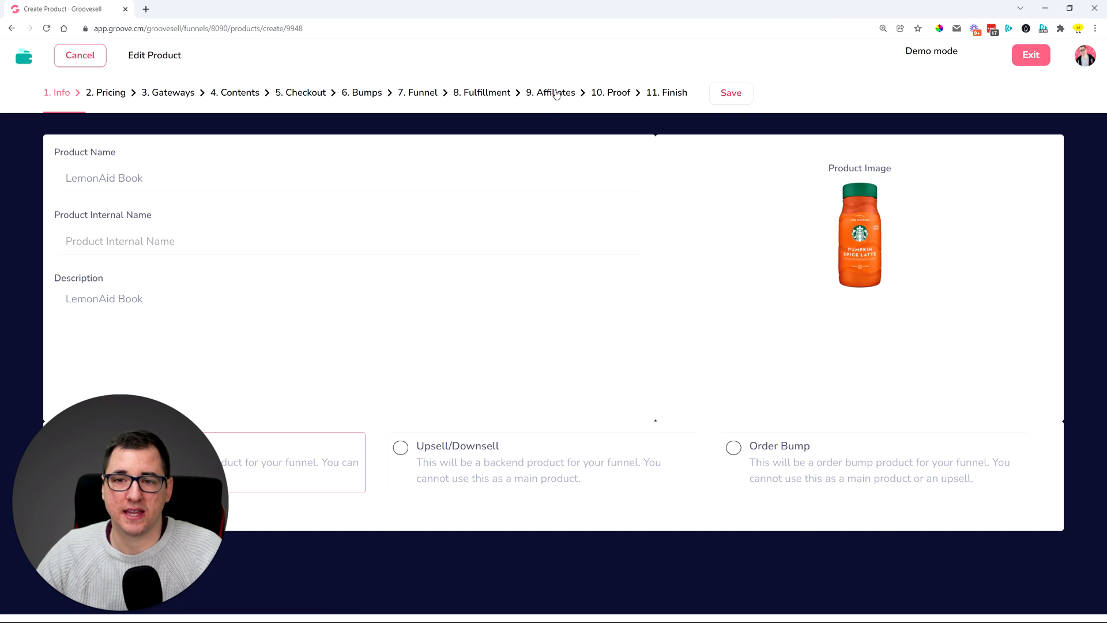
{"action": "left_click", "coordinate": [555, 92]}
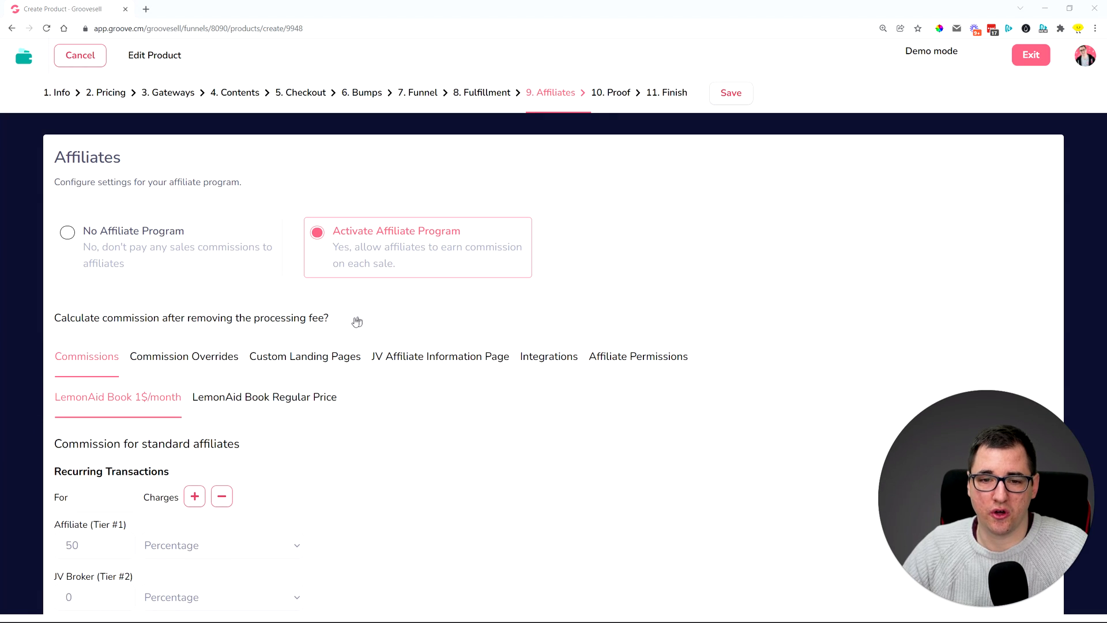
{"action": "left_click", "coordinate": [349, 318]}
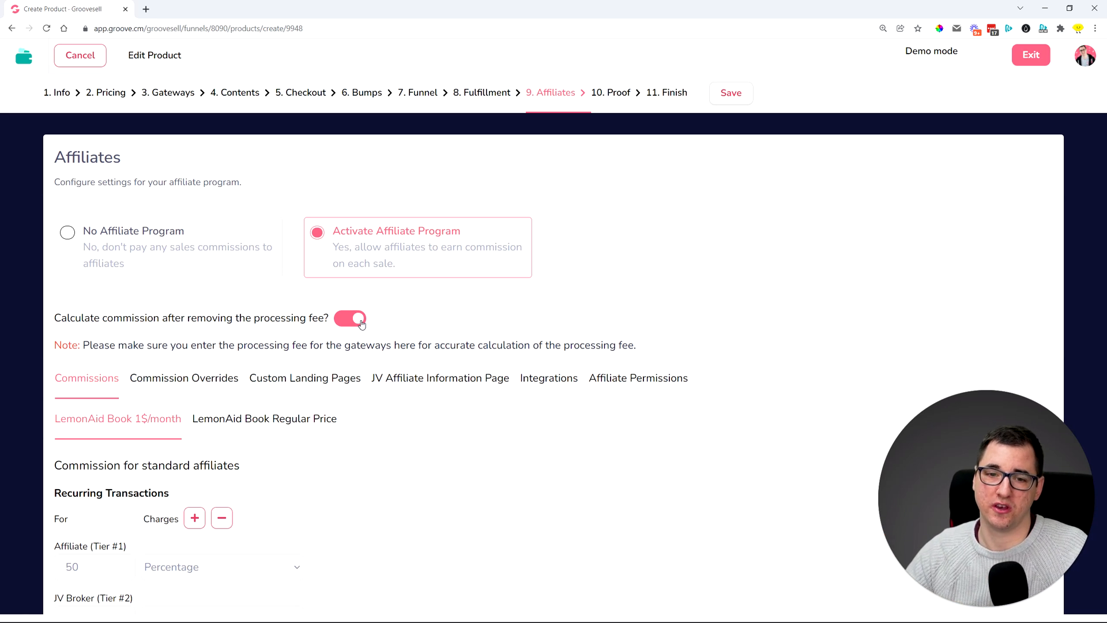
{"action": "left_click", "coordinate": [349, 319]}
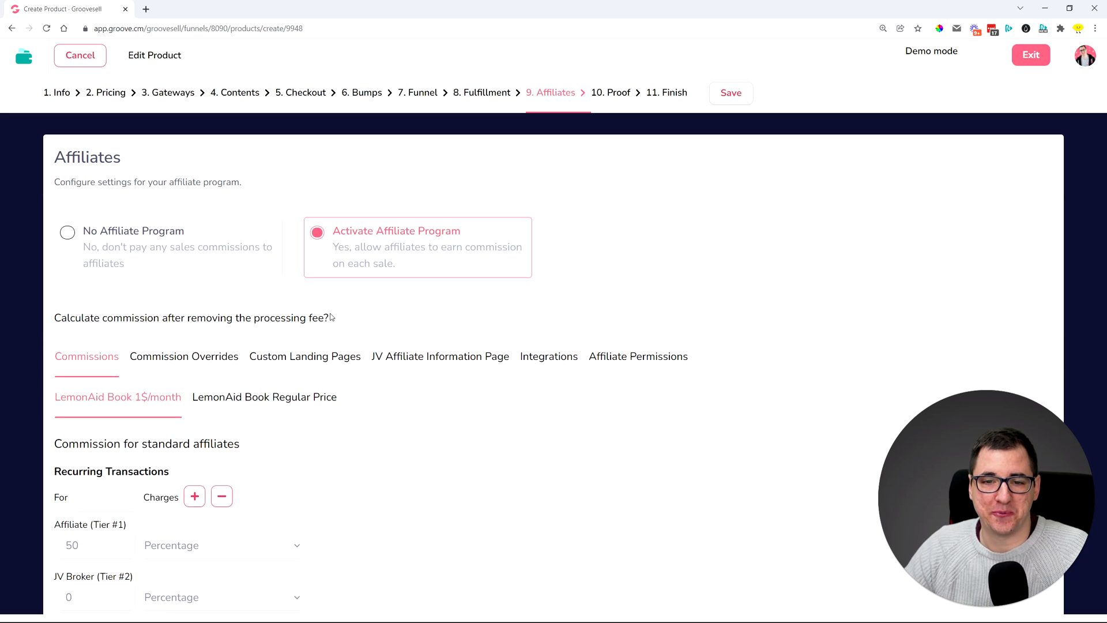
{"action": "left_click", "coordinate": [349, 319]}
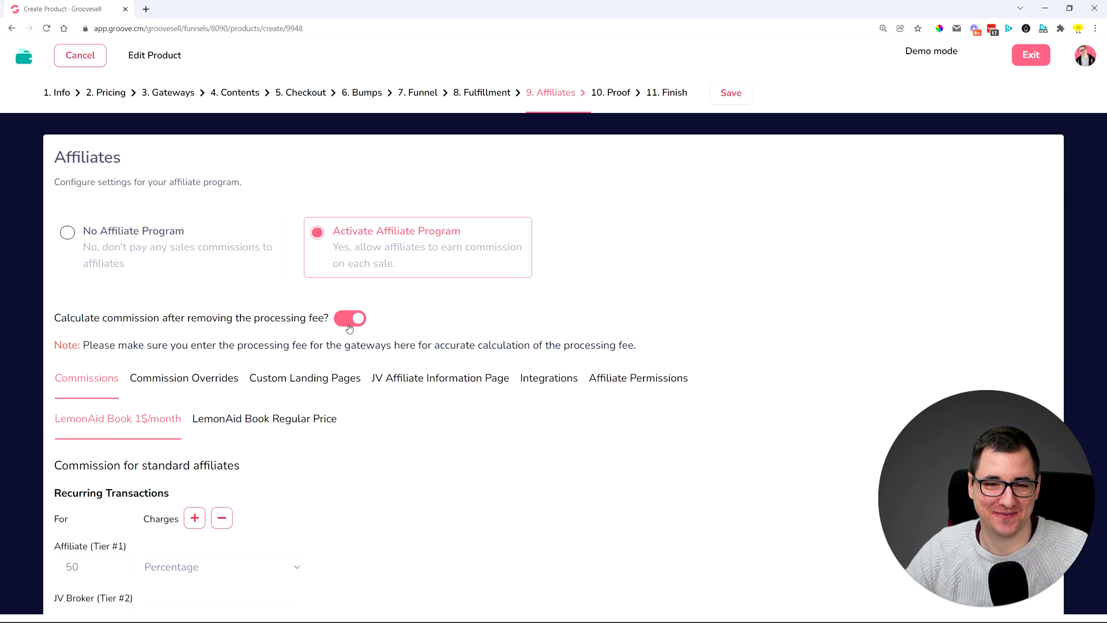
{"action": "left_click", "coordinate": [349, 318]}
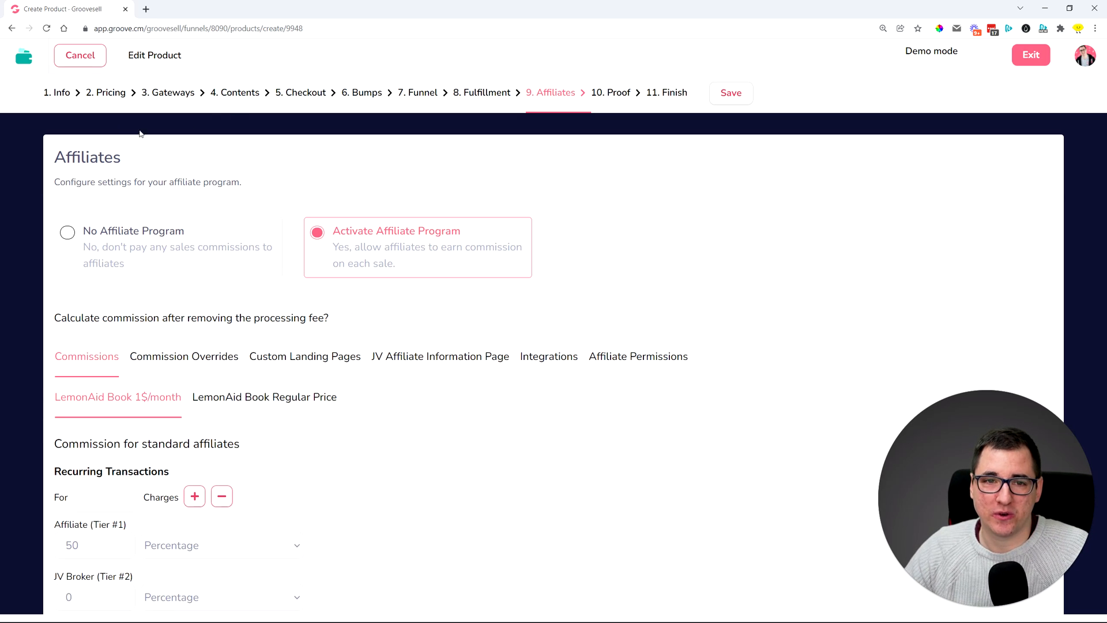
{"action": "mouse_move", "coordinate": [143, 166]}
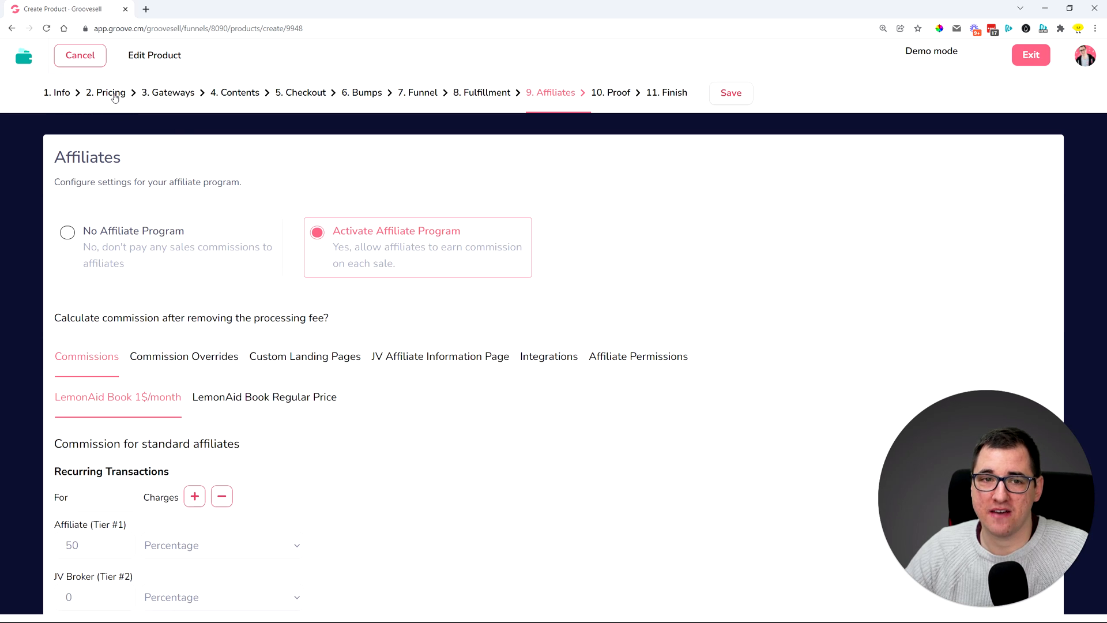
- Go to step 2 Pricing and bring the plan's Type options into view
{"action": "left_click", "coordinate": [111, 92]}
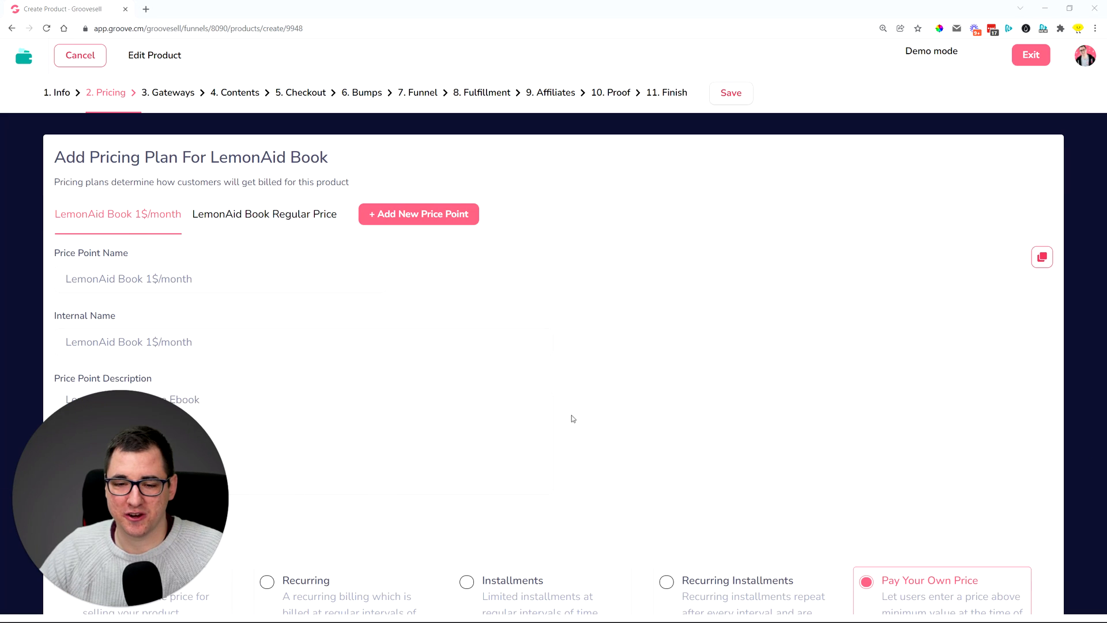
{"action": "scroll", "scroll_direction": "down", "scroll_amount": 3}
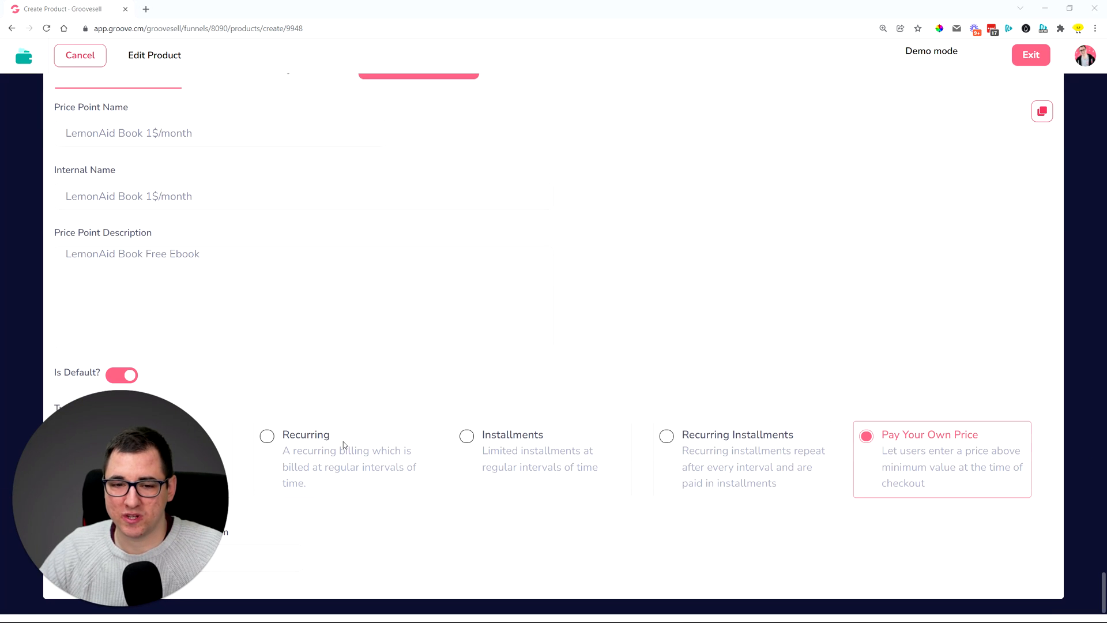
{"action": "mouse_move", "coordinate": [705, 462]}
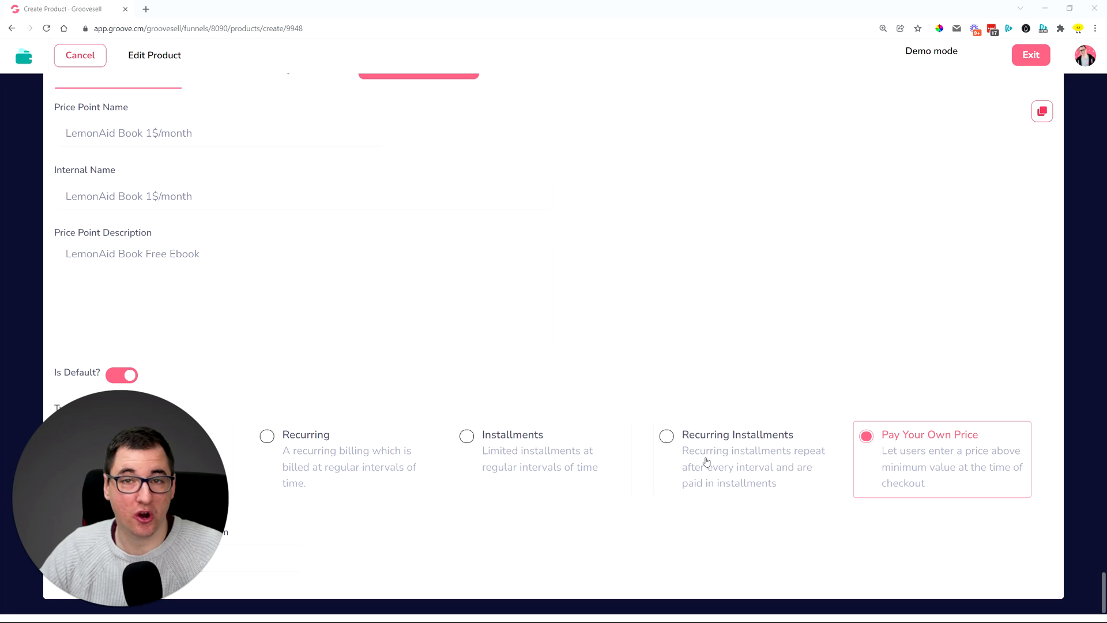
{"action": "mouse_move", "coordinate": [897, 454]}
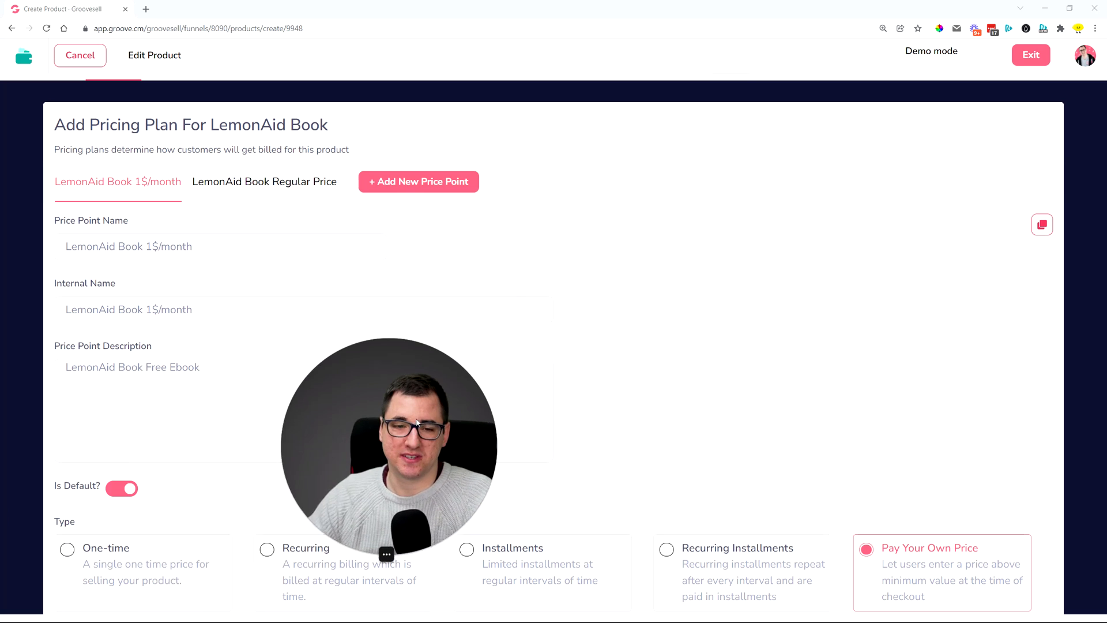
- Enter 15 as the minimum price Amount for the pay-your-own-price plan
{"action": "scroll", "scroll_direction": "down", "scroll_amount": 3}
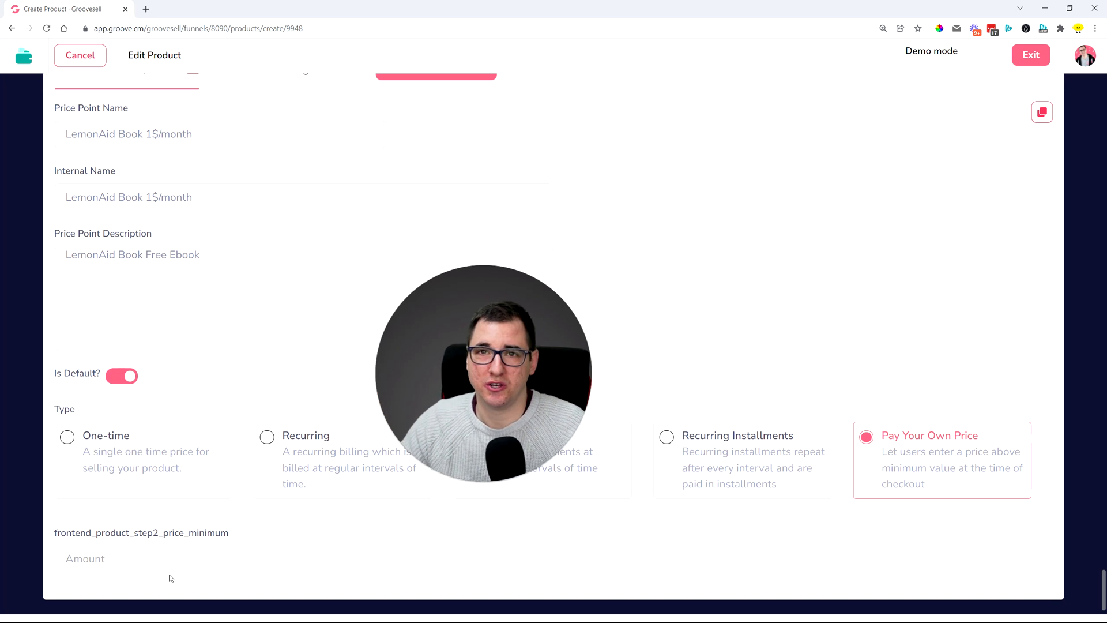
{"action": "mouse_move", "coordinate": [49, 540]}
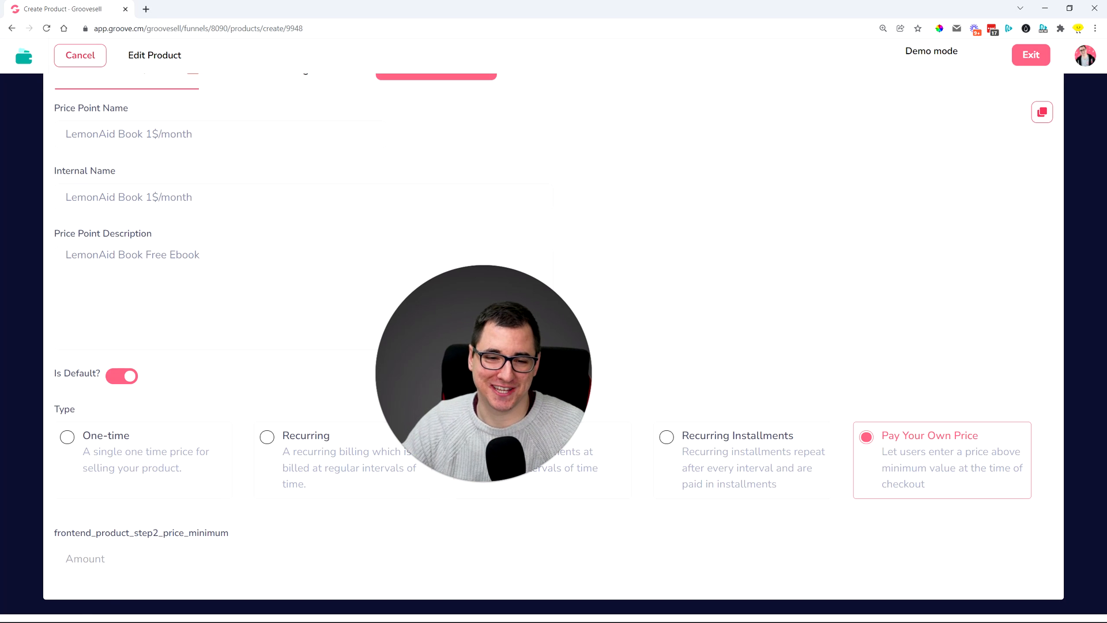
{"action": "type", "text": "15"}
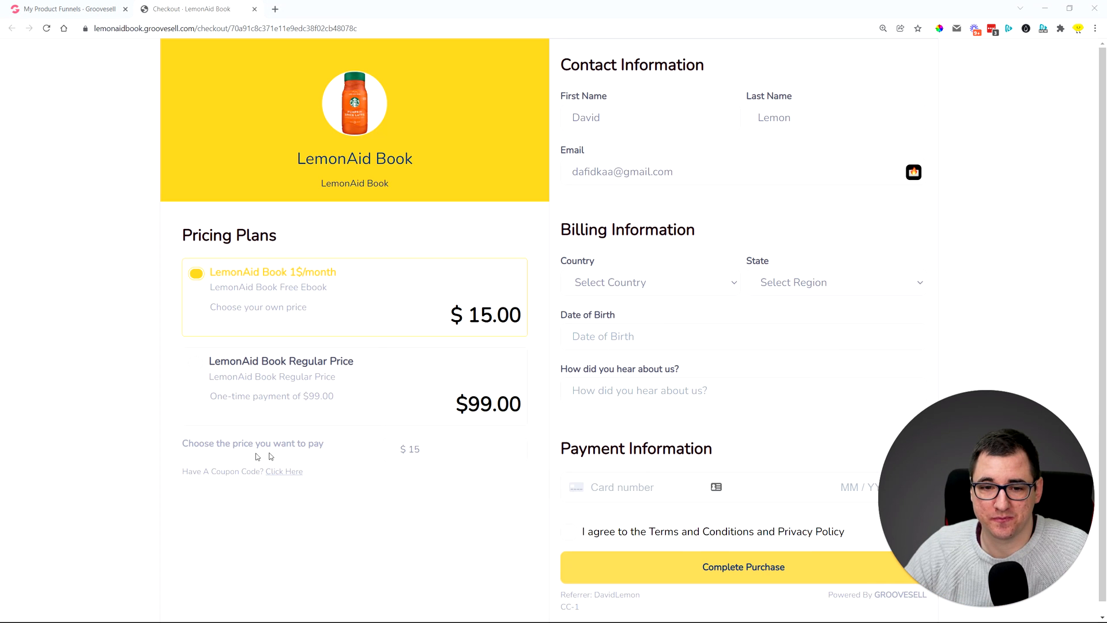
- Replace the chosen price of 15 with 200 in the checkout's 'Choose the price you want to pay' field
{"action": "triple_click", "coordinate": [252, 443]}
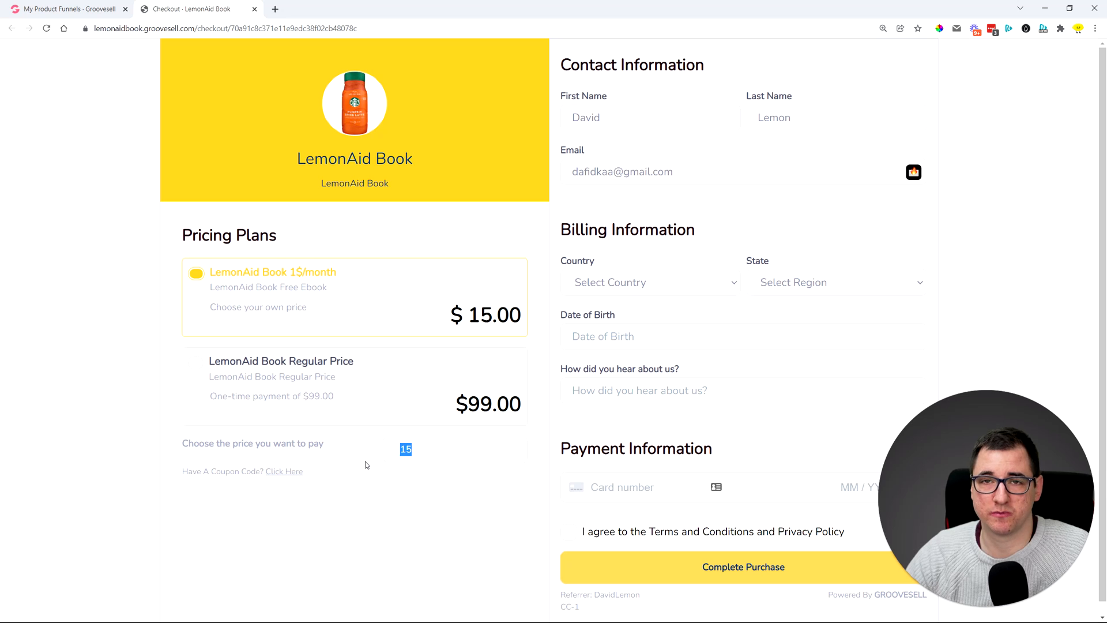
{"action": "type", "text": "200"}
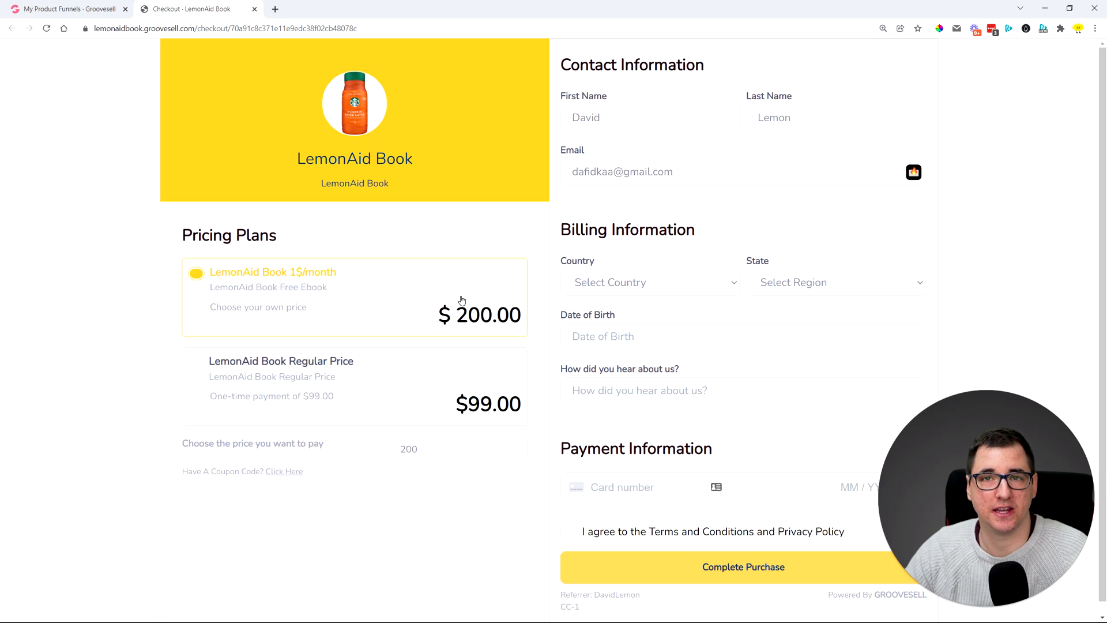
{"action": "scroll", "scroll_direction": "down", "scroll_amount": 3}
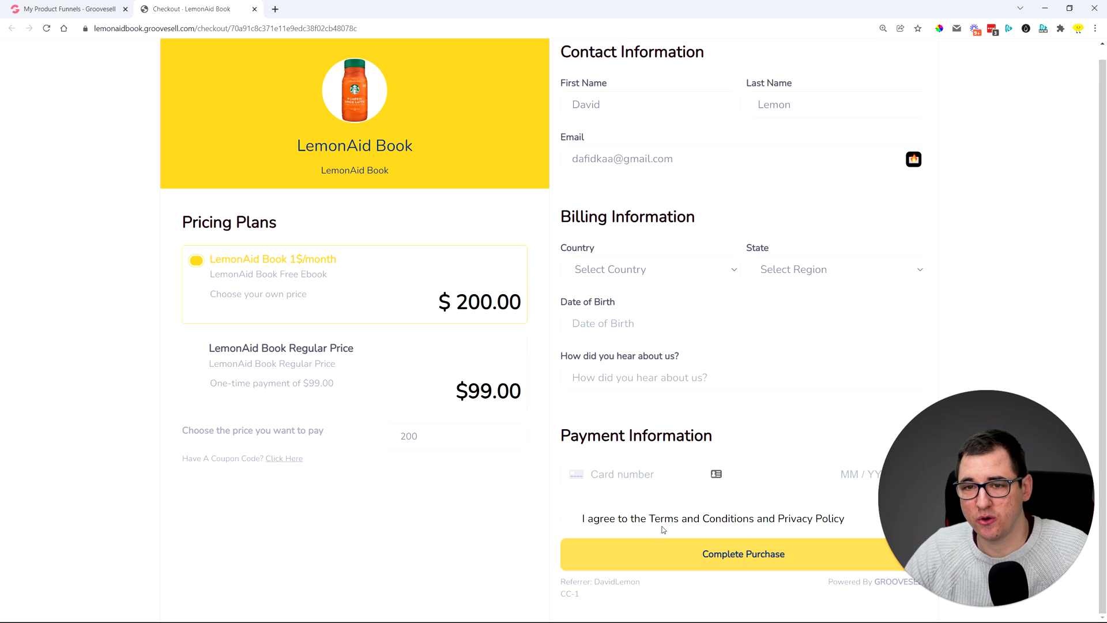
{"action": "mouse_move", "coordinate": [461, 520]}
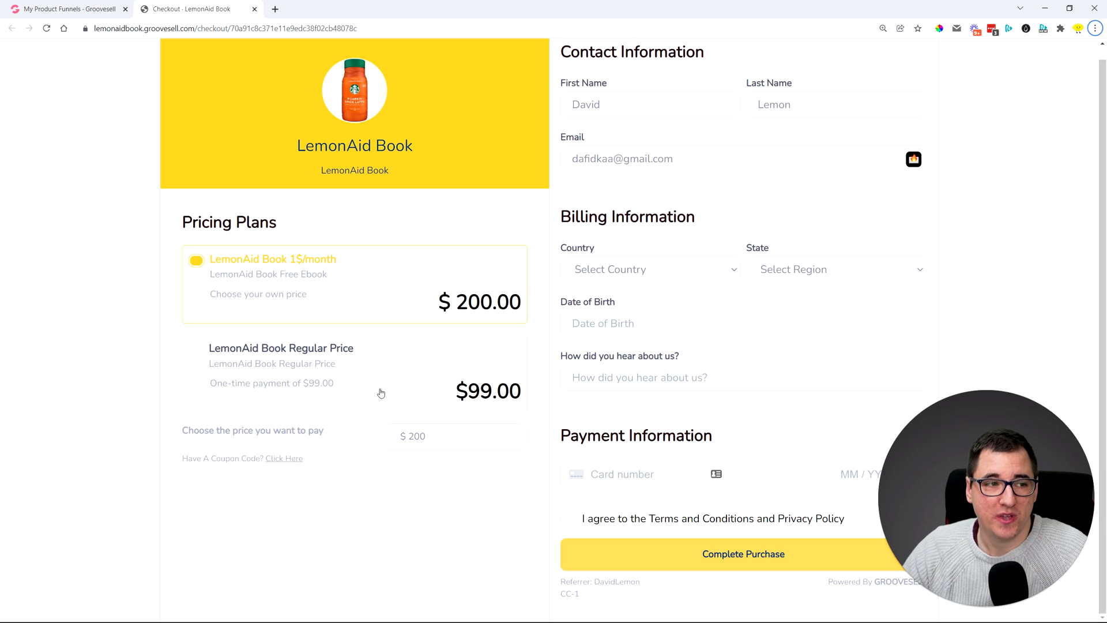
- Switch to the My Product Funnels browser tab
{"action": "left_click", "coordinate": [70, 9]}
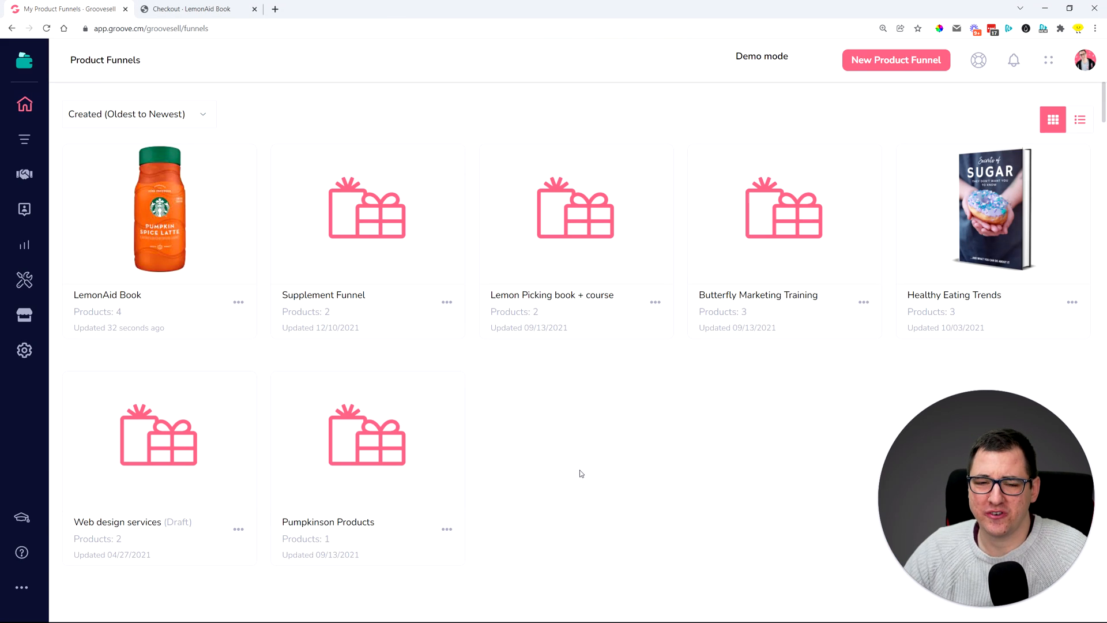
{"action": "mouse_move", "coordinate": [592, 443]}
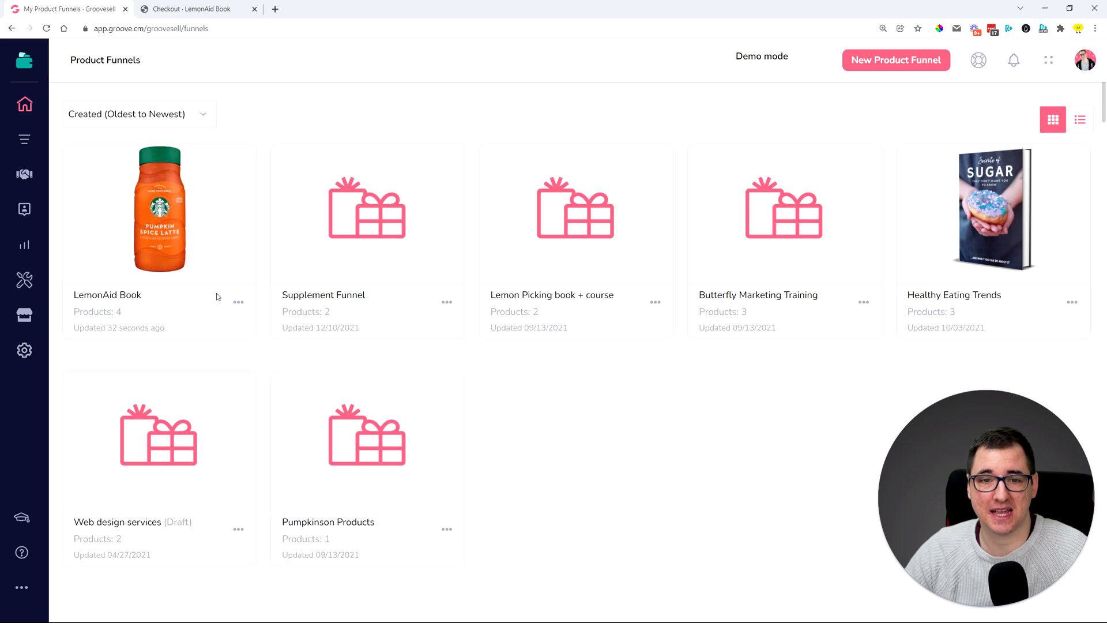
{"action": "mouse_move", "coordinate": [184, 214]}
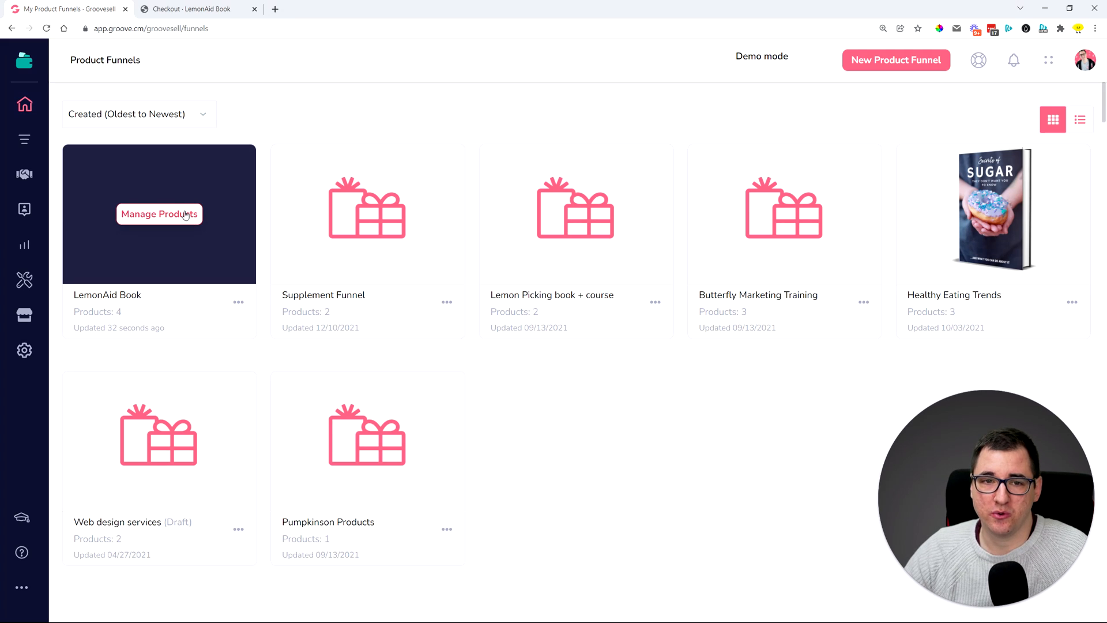
- Manage the LemonAid Book funnel's products and choose Enable Test Mode for LemonAid Book
{"action": "left_click", "coordinate": [160, 214]}
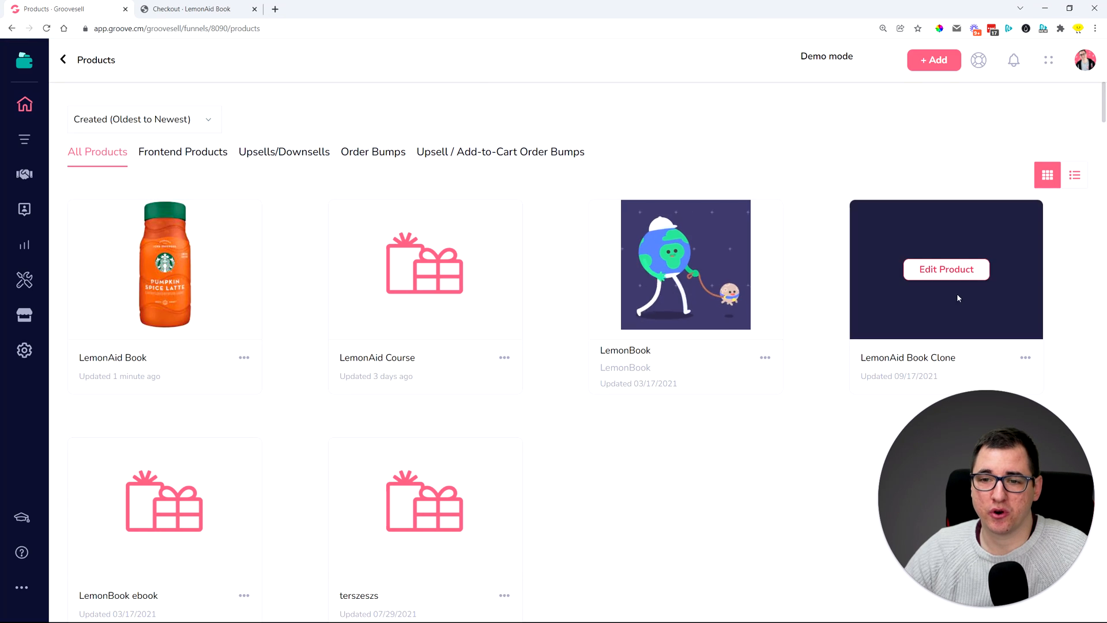
{"action": "mouse_move", "coordinate": [302, 427]}
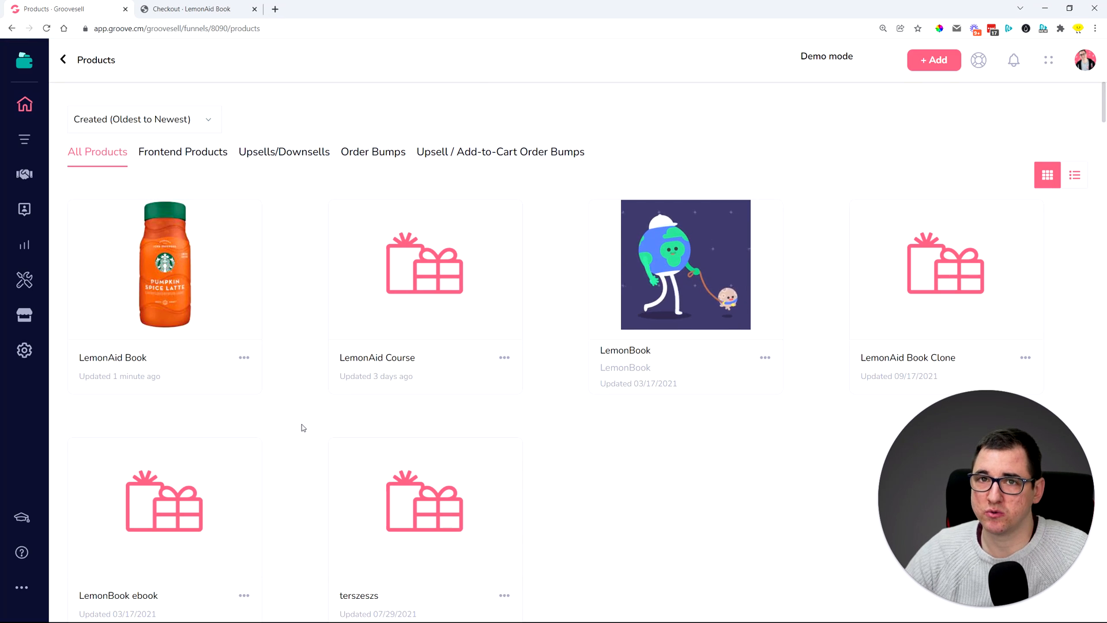
{"action": "left_click", "coordinate": [245, 357]}
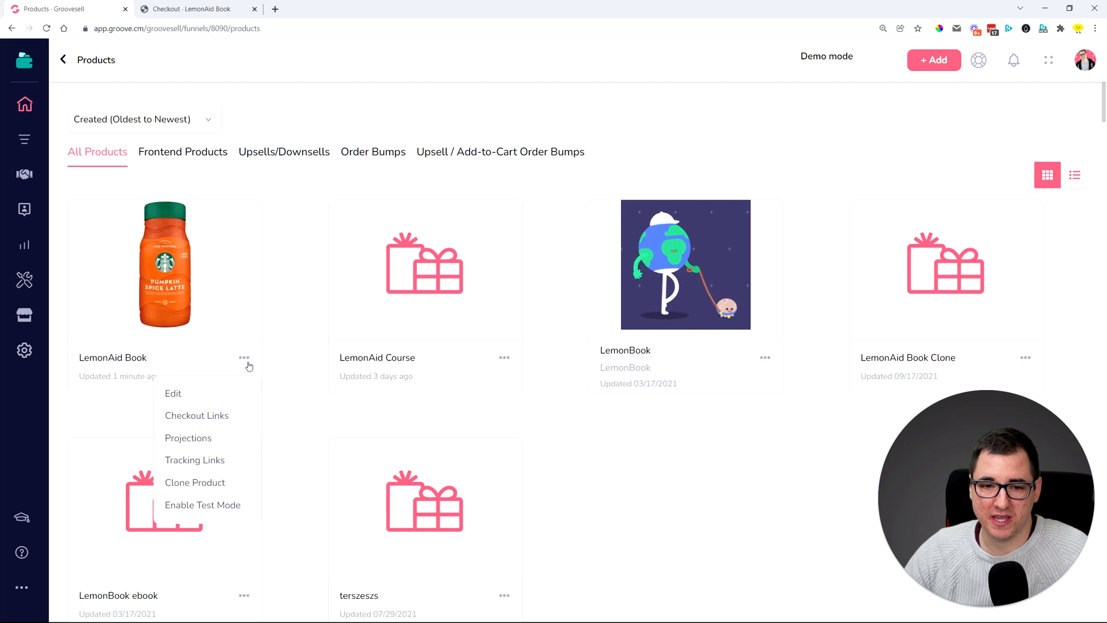
{"action": "mouse_move", "coordinate": [182, 509]}
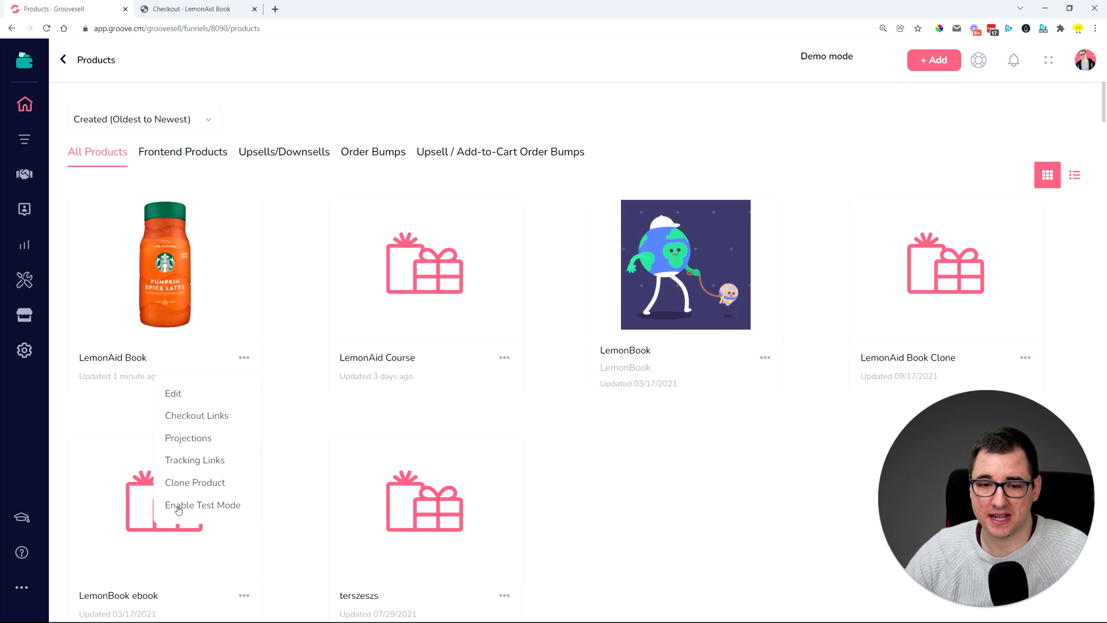
{"action": "mouse_move", "coordinate": [201, 508]}
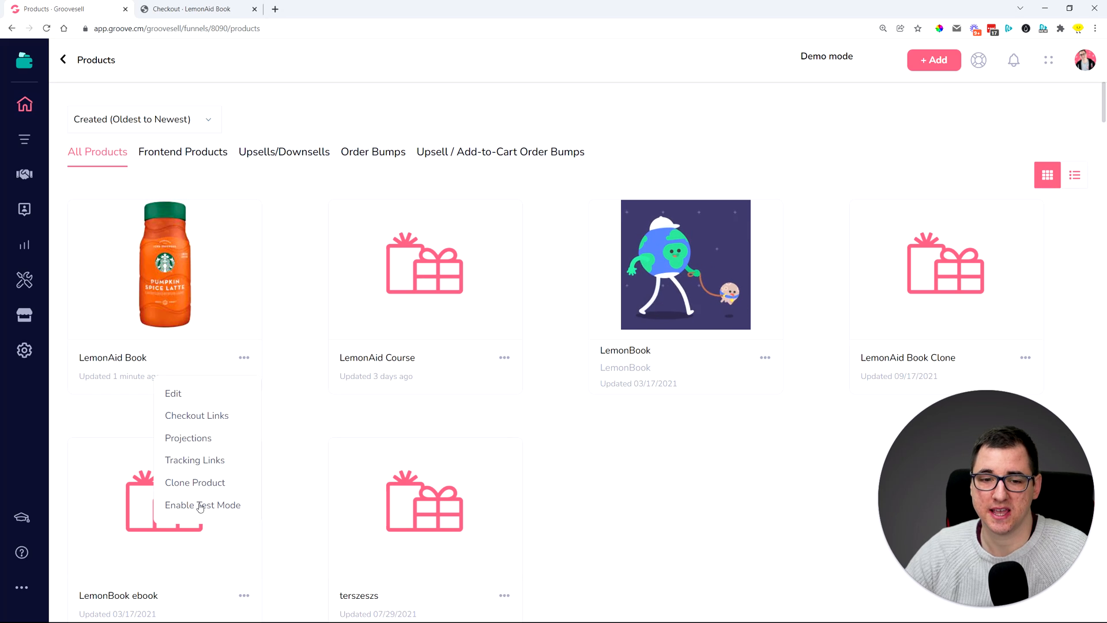
{"action": "left_click", "coordinate": [203, 505]}
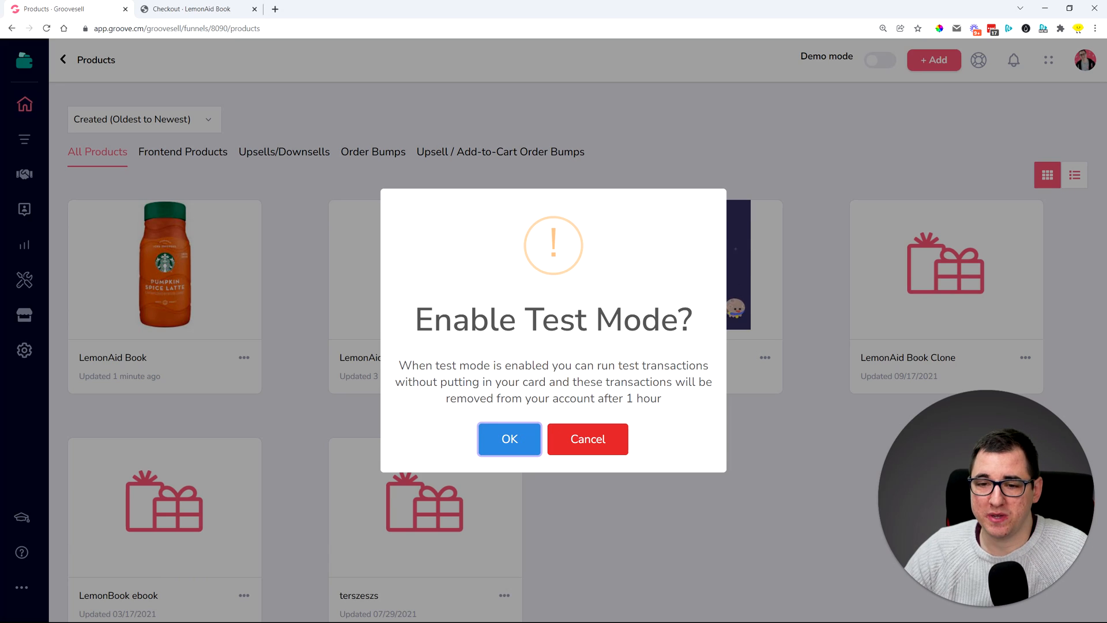
- Confirm OK in the Enable Test Mode dialog so LemonAid Book gets a Test Mode badge
{"action": "left_click_drag", "start_coordinate": [556, 381], "coordinate": [662, 397]}
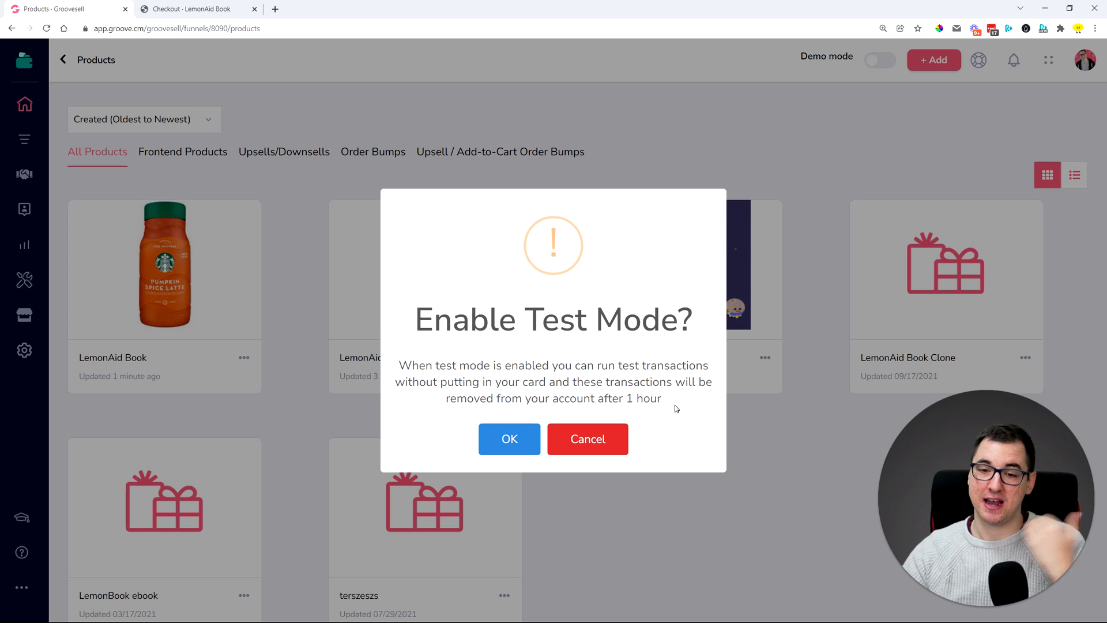
{"action": "left_click", "coordinate": [510, 439]}
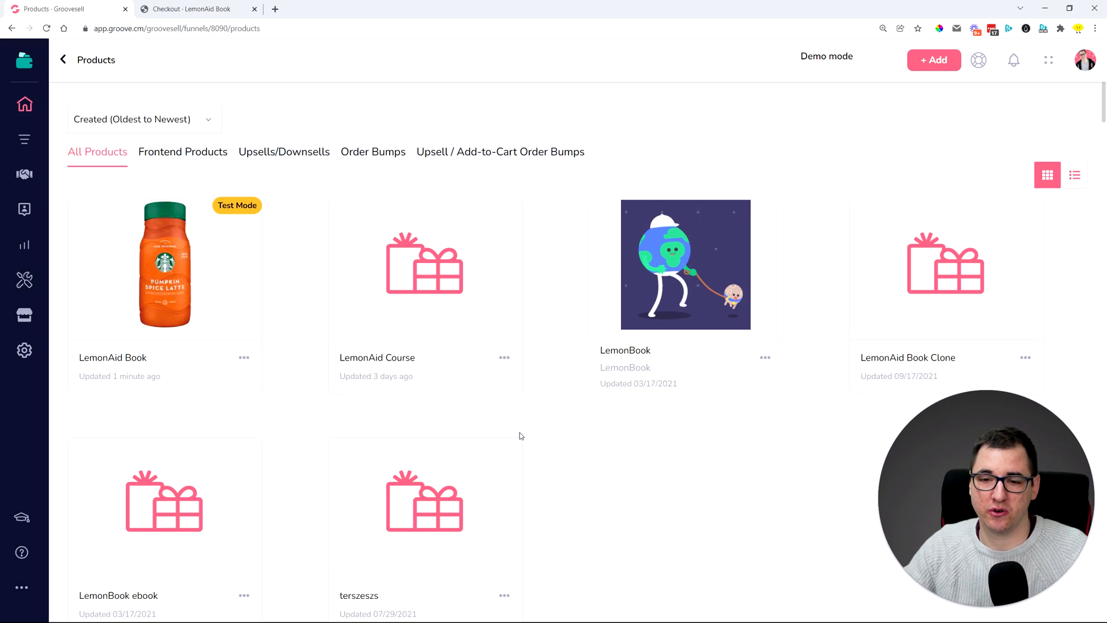
{"action": "mouse_move", "coordinate": [197, 236]}
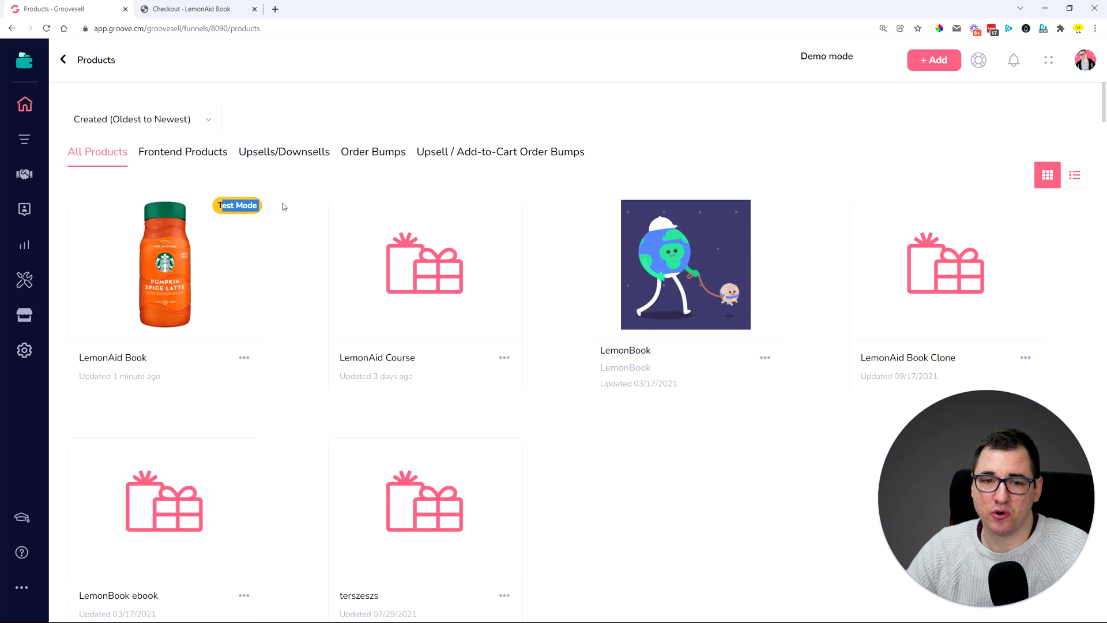
- Reload the LemonAid Book checkout to see Get Free Access, then return to the Products tab
{"action": "left_click", "coordinate": [203, 9]}
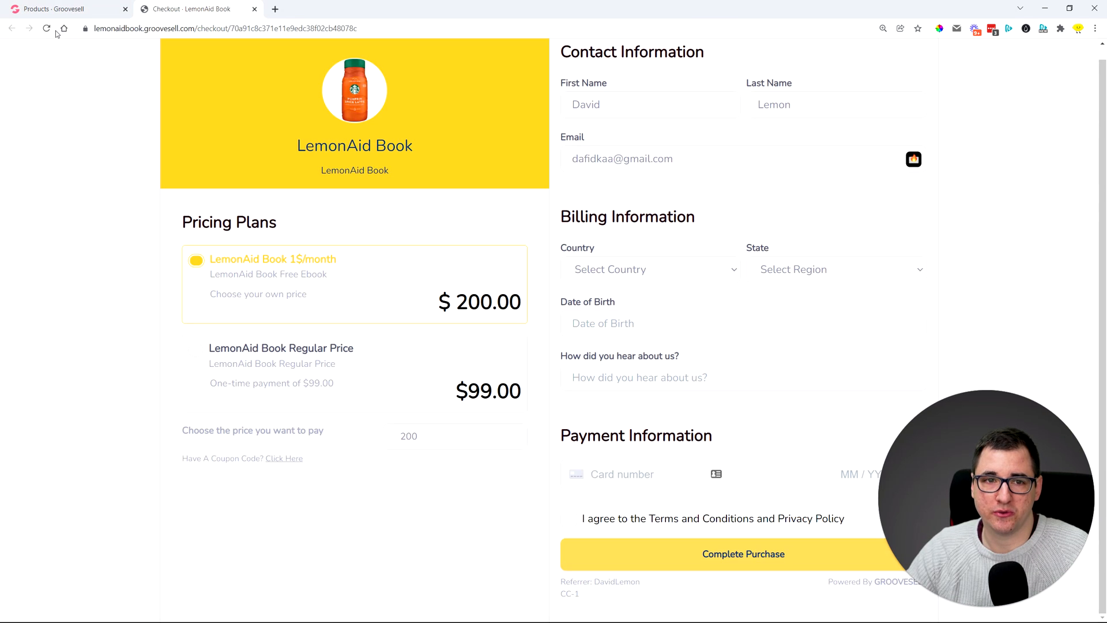
{"action": "left_click", "coordinate": [742, 553]}
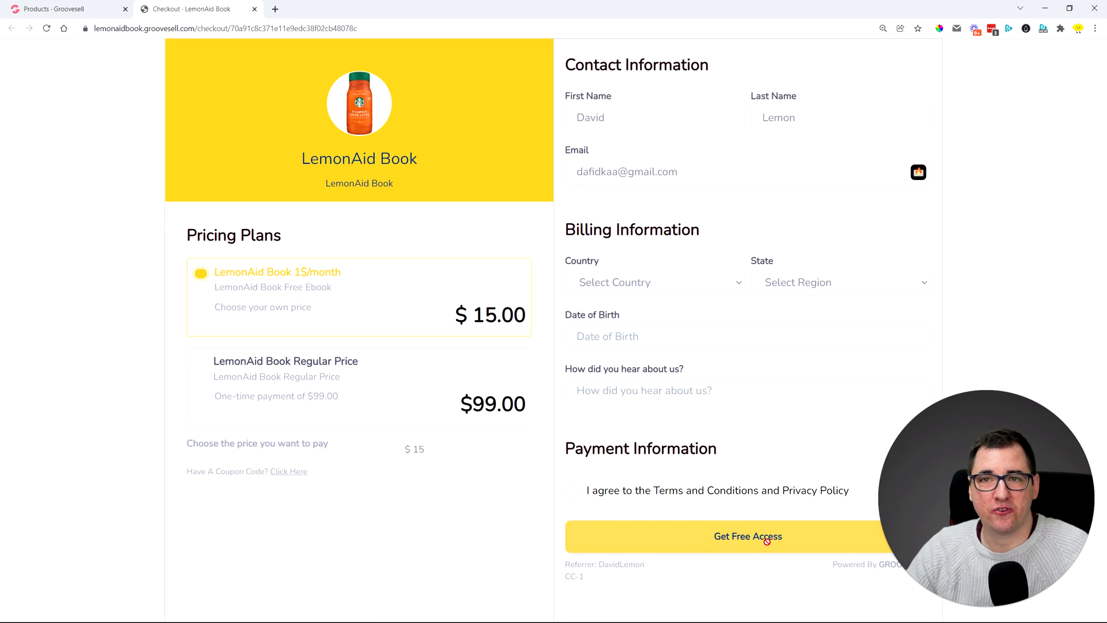
{"action": "left_click", "coordinate": [58, 9]}
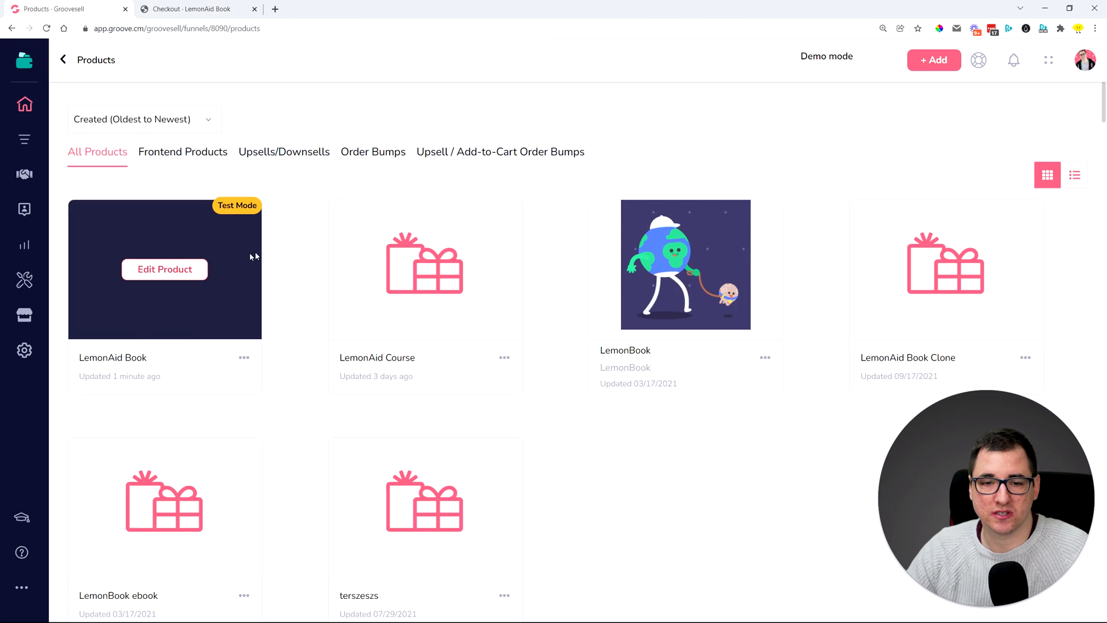
- Disable test mode for LemonAid Book, check its checkout asks for card details, and reopen the product's options
{"action": "left_click", "coordinate": [244, 358]}
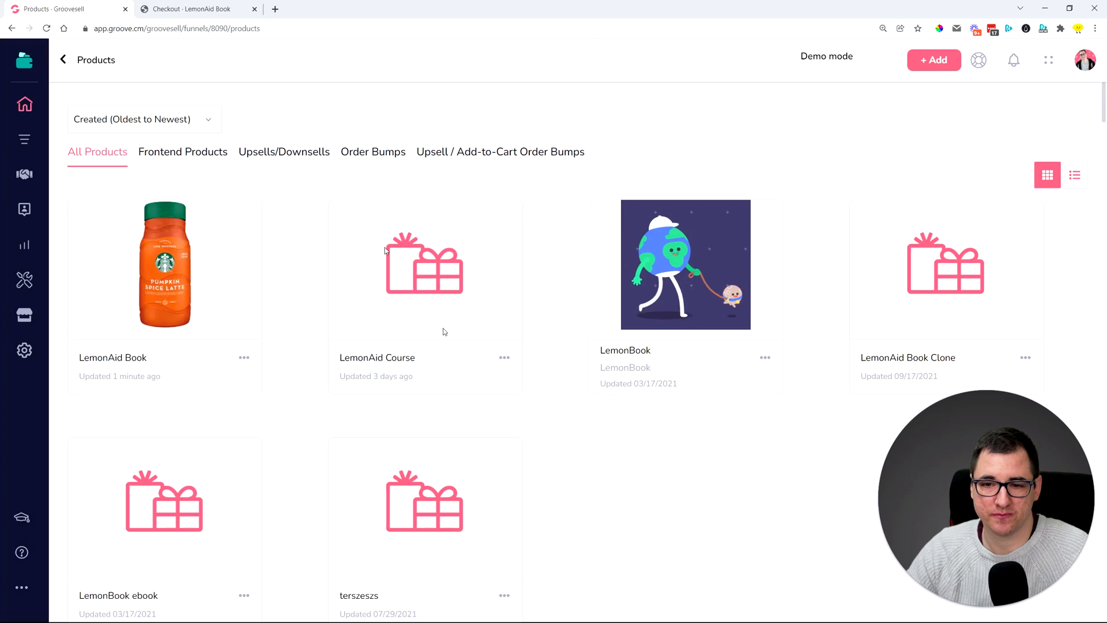
{"action": "left_click", "coordinate": [196, 9]}
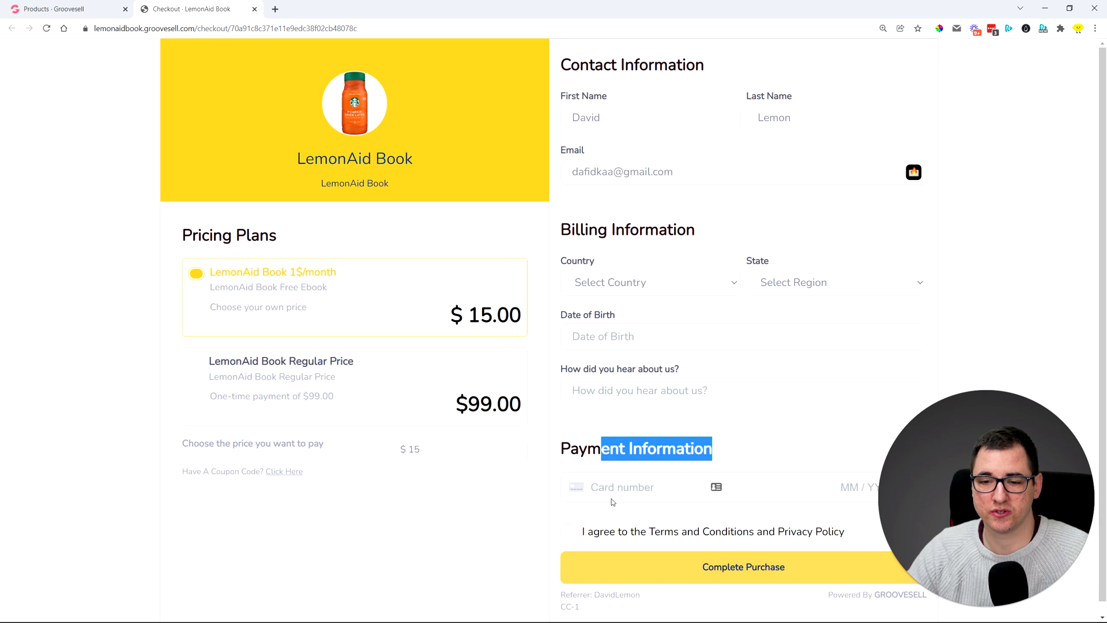
{"action": "left_click", "coordinate": [69, 9]}
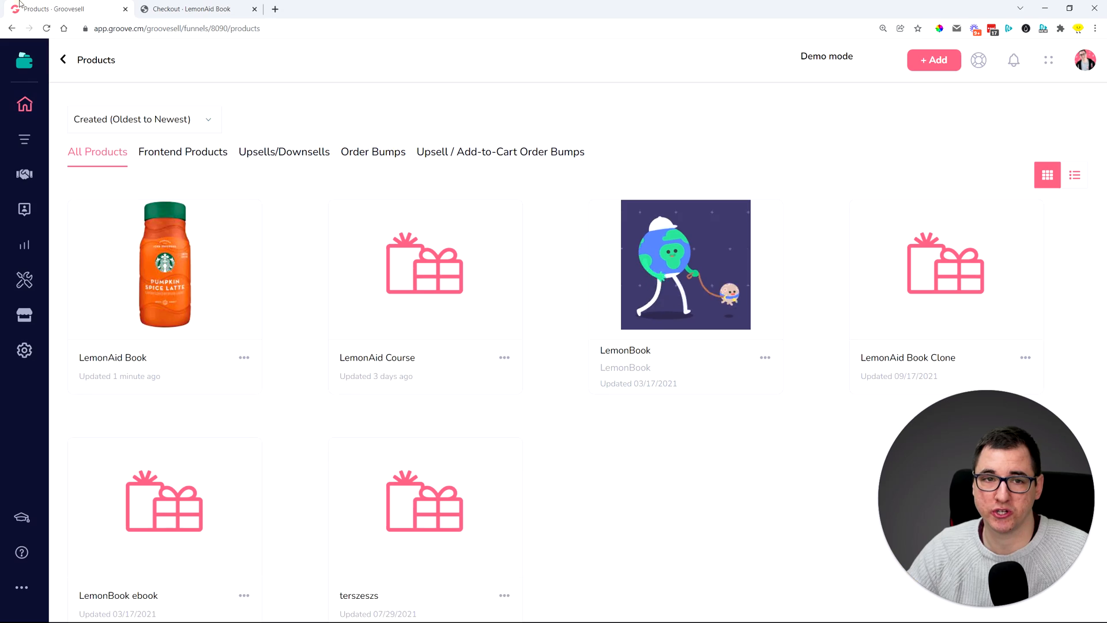
{"action": "left_click", "coordinate": [244, 357]}
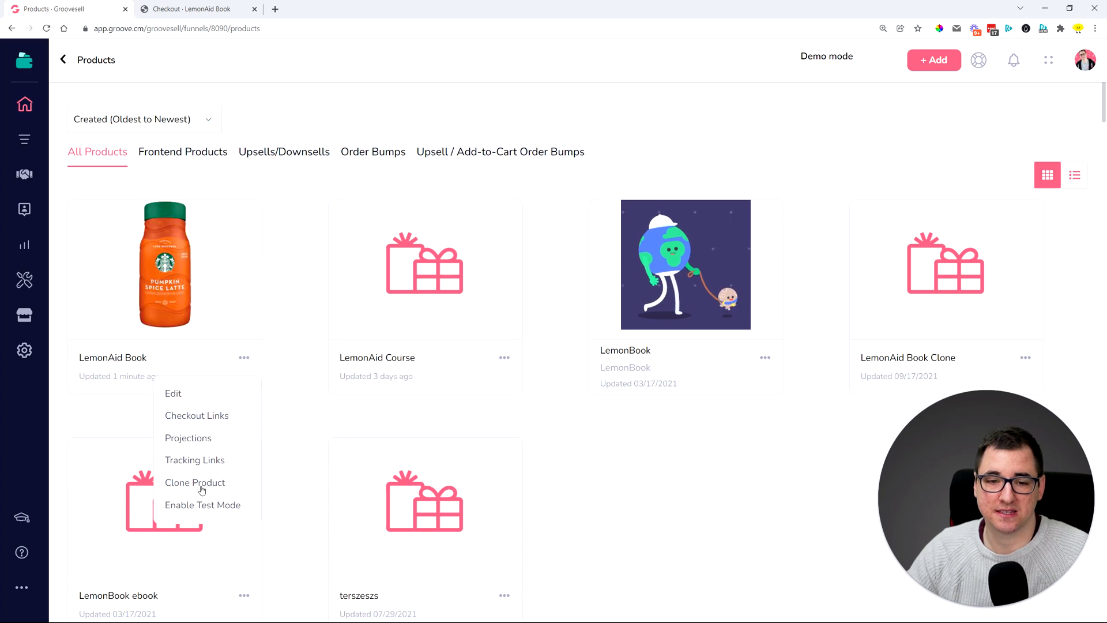
{"action": "mouse_move", "coordinate": [201, 466]}
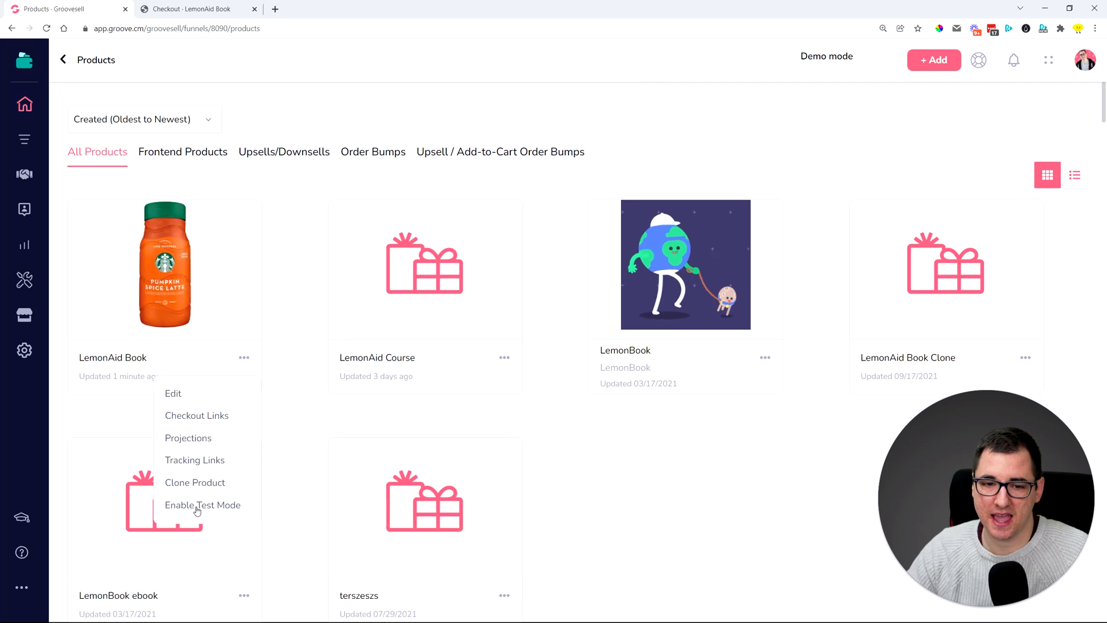
- Enable test mode again for LemonAid Book, confirm, and revisit its checkout page
{"action": "left_click", "coordinate": [203, 505]}
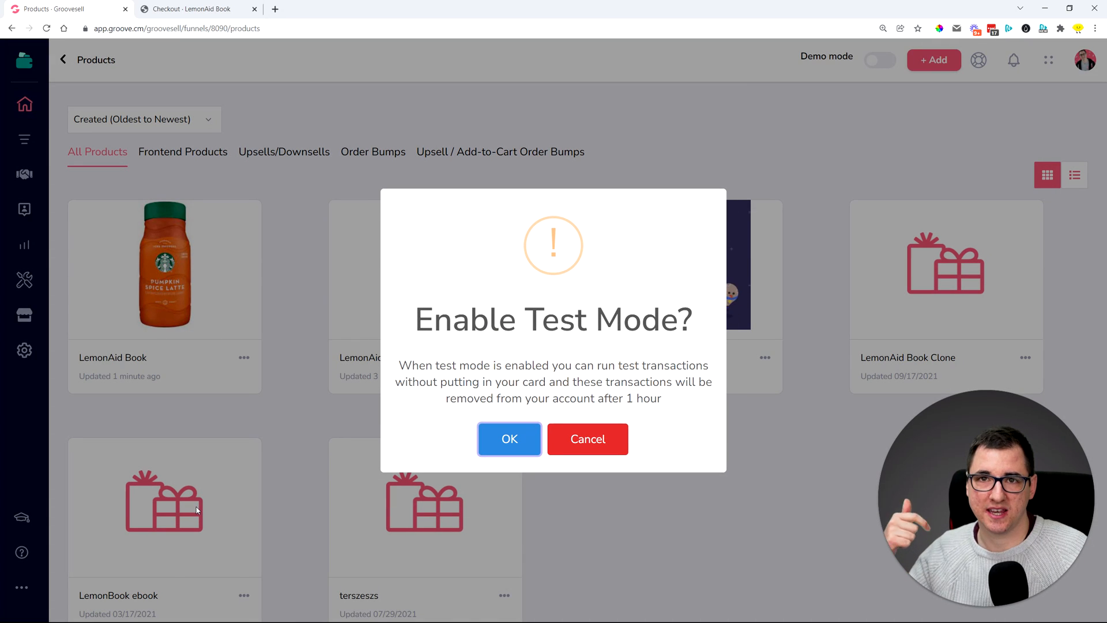
{"action": "left_click", "coordinate": [509, 438]}
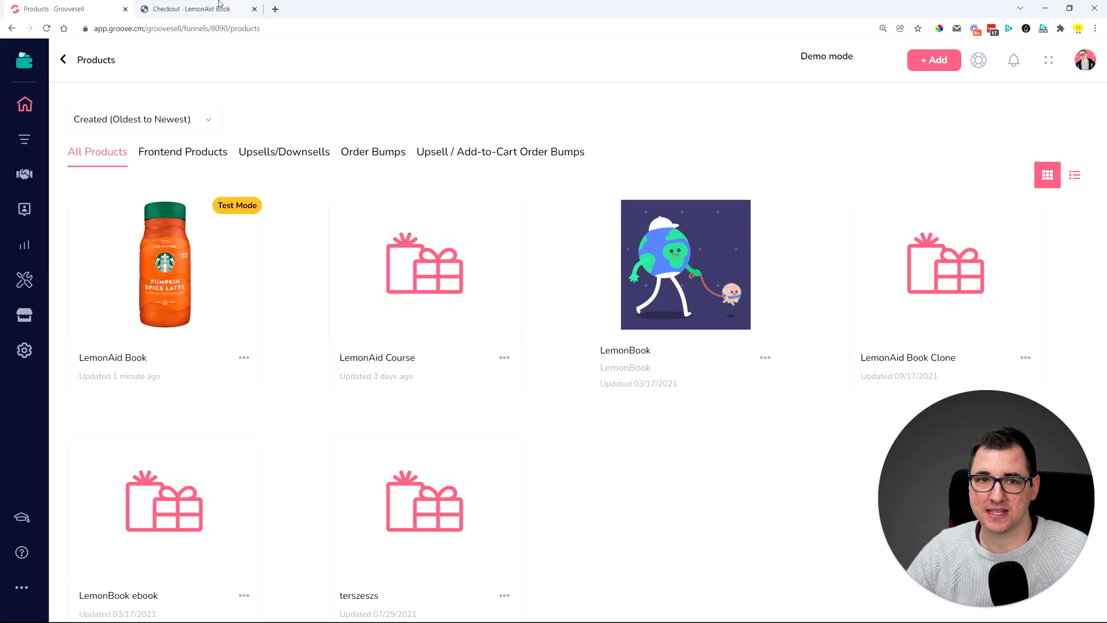
{"action": "left_click", "coordinate": [196, 9]}
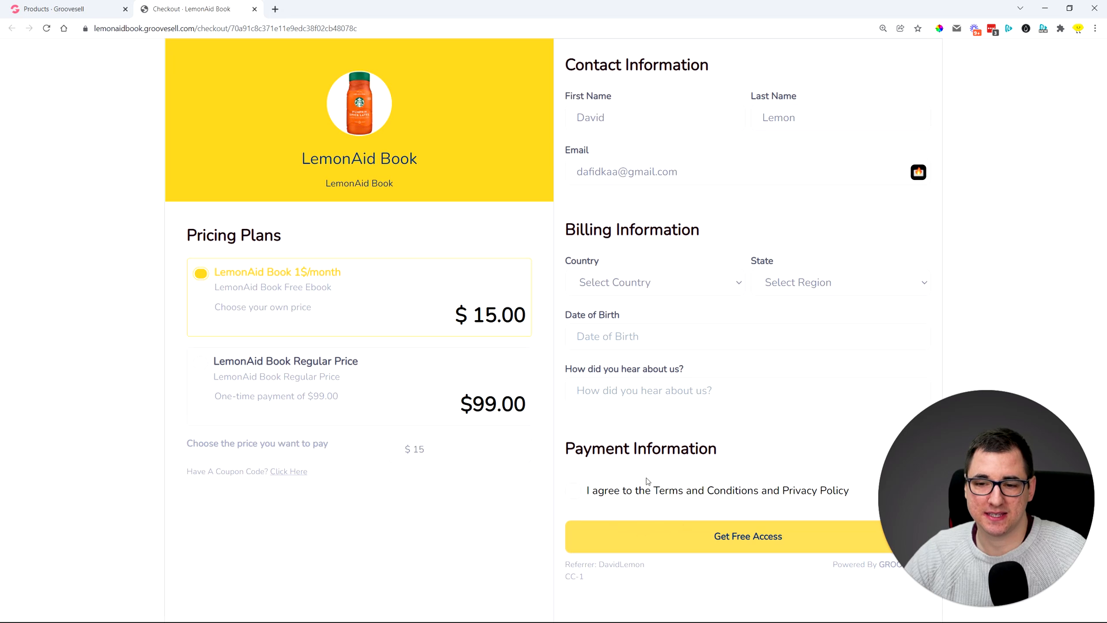
{"action": "mouse_move", "coordinate": [733, 452]}
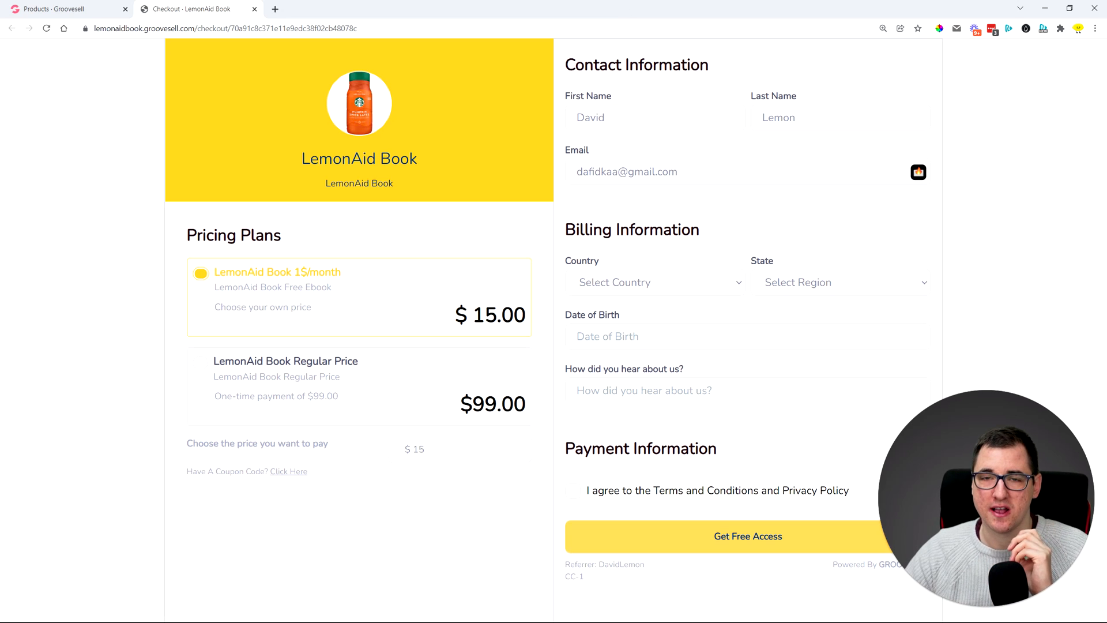
- After seeing Get Free Access without card fields, go back to the funnel's products list
{"action": "left_click", "coordinate": [56, 9]}
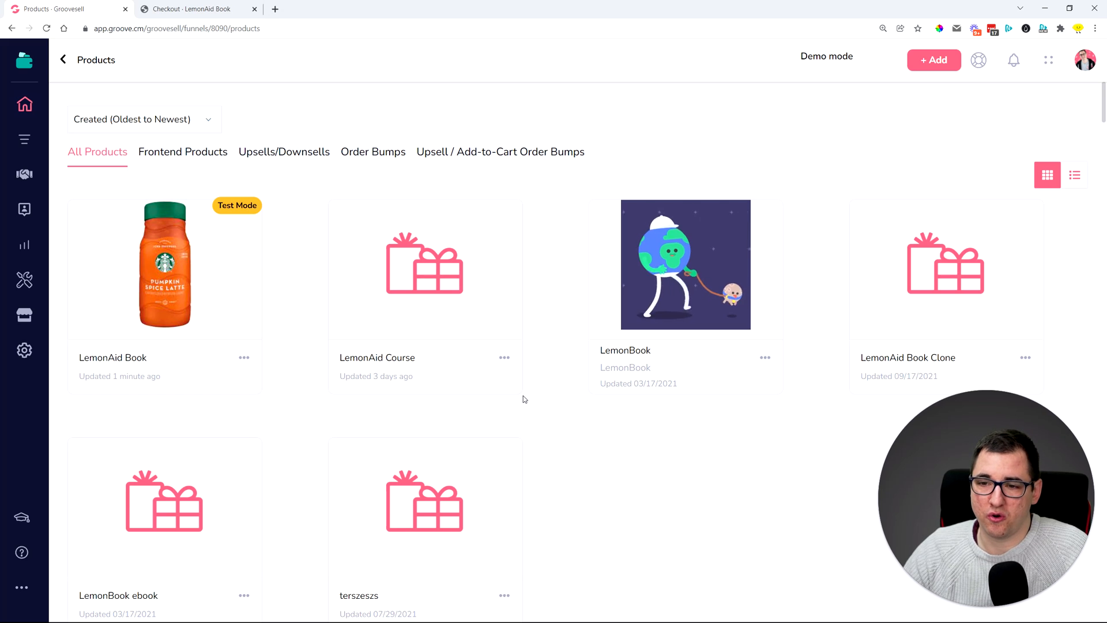
{"action": "mouse_move", "coordinate": [604, 466]}
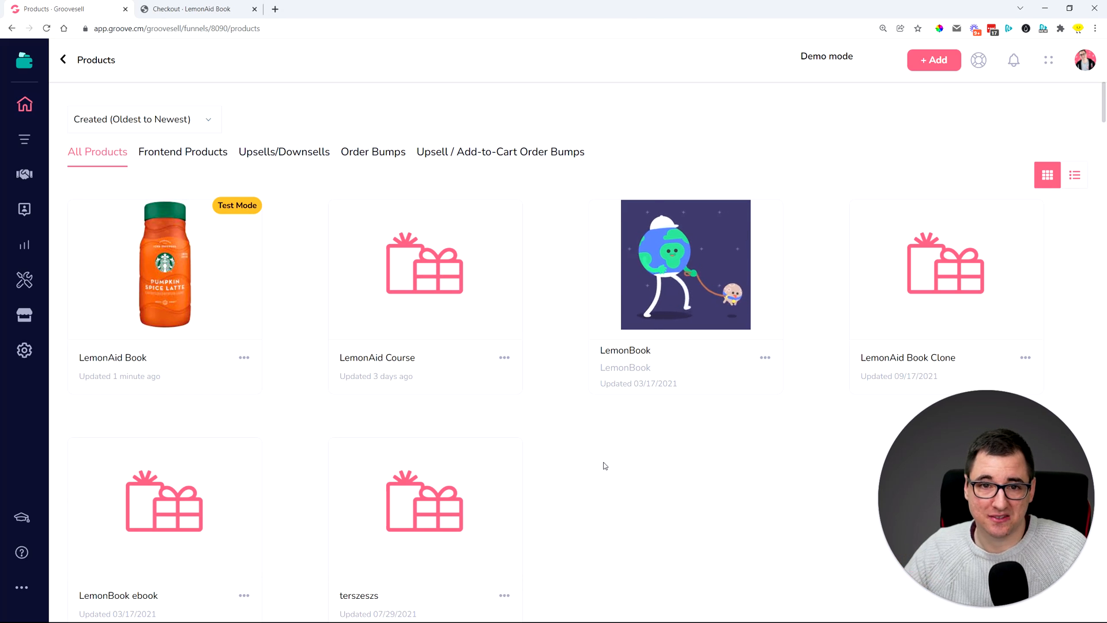
{"action": "left_click", "coordinate": [373, 152]}
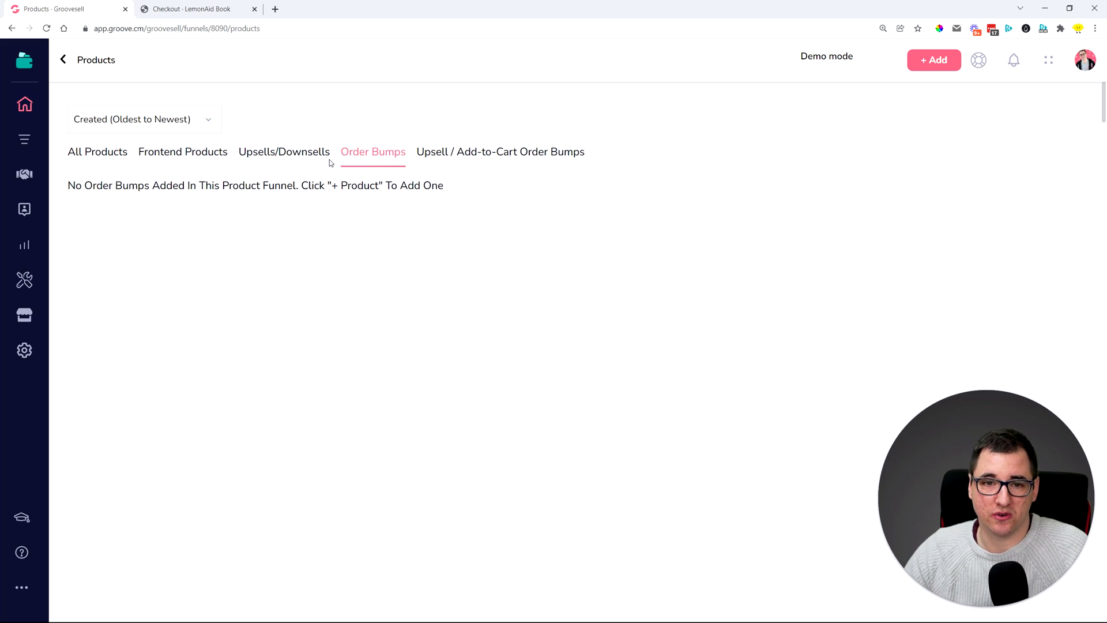
{"action": "left_click", "coordinate": [97, 153]}
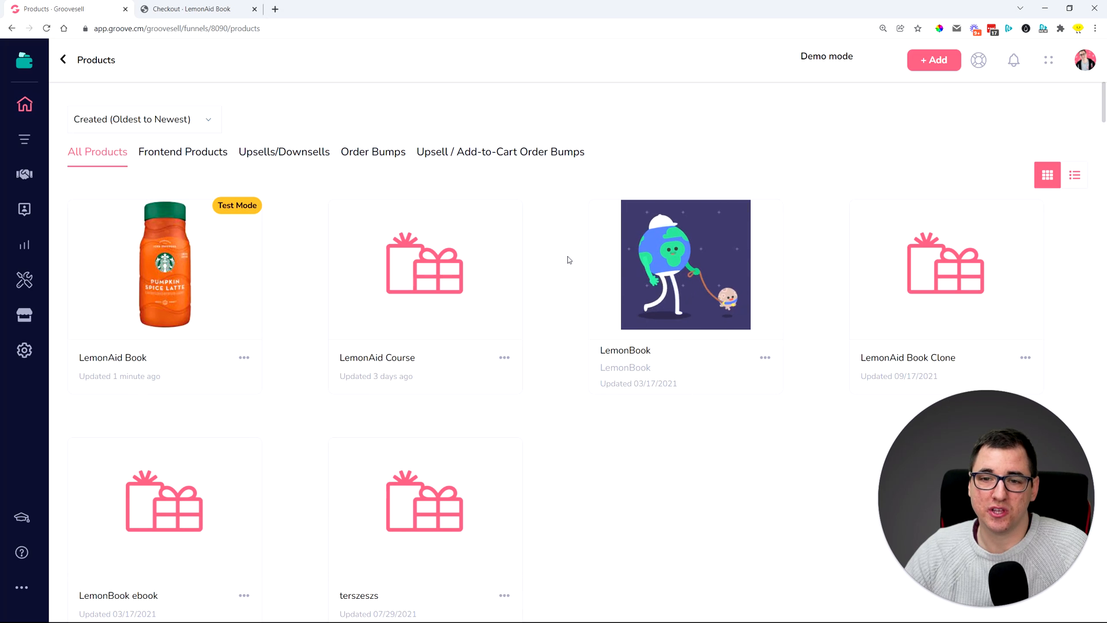